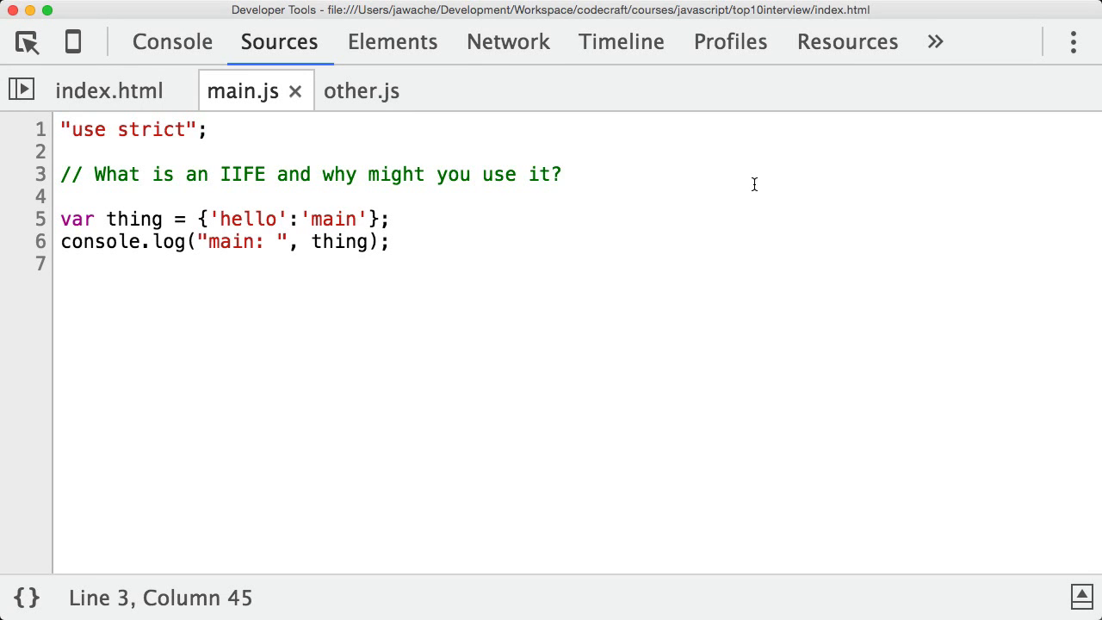
# - Compare main.js and other.js, each declaring its own global thing object
pyautogui.click(564, 174)
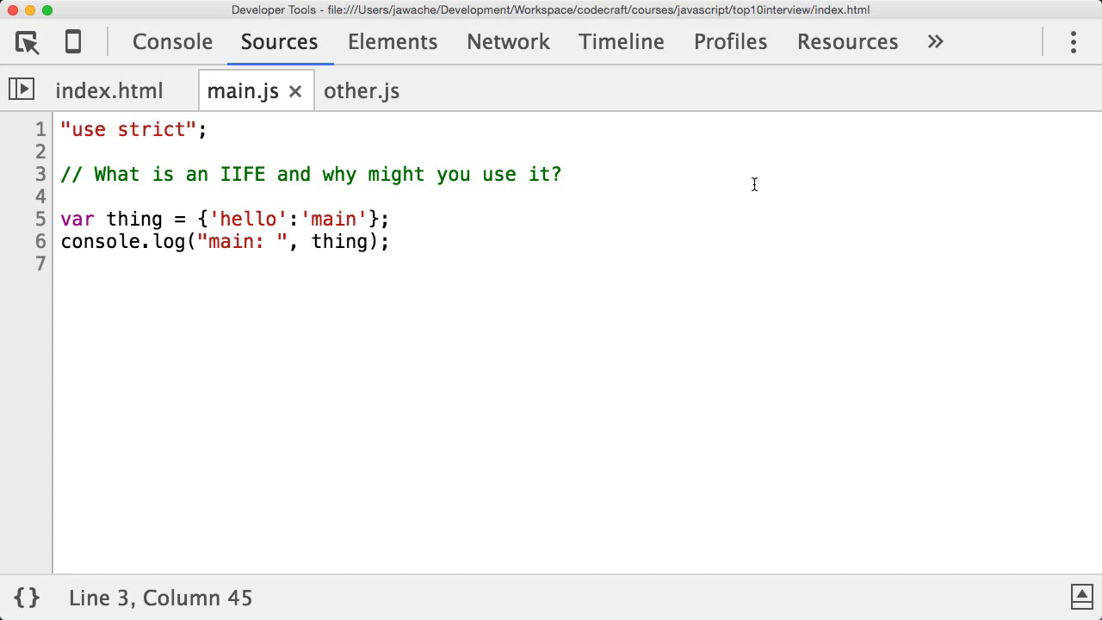
pyautogui.click(562, 173)
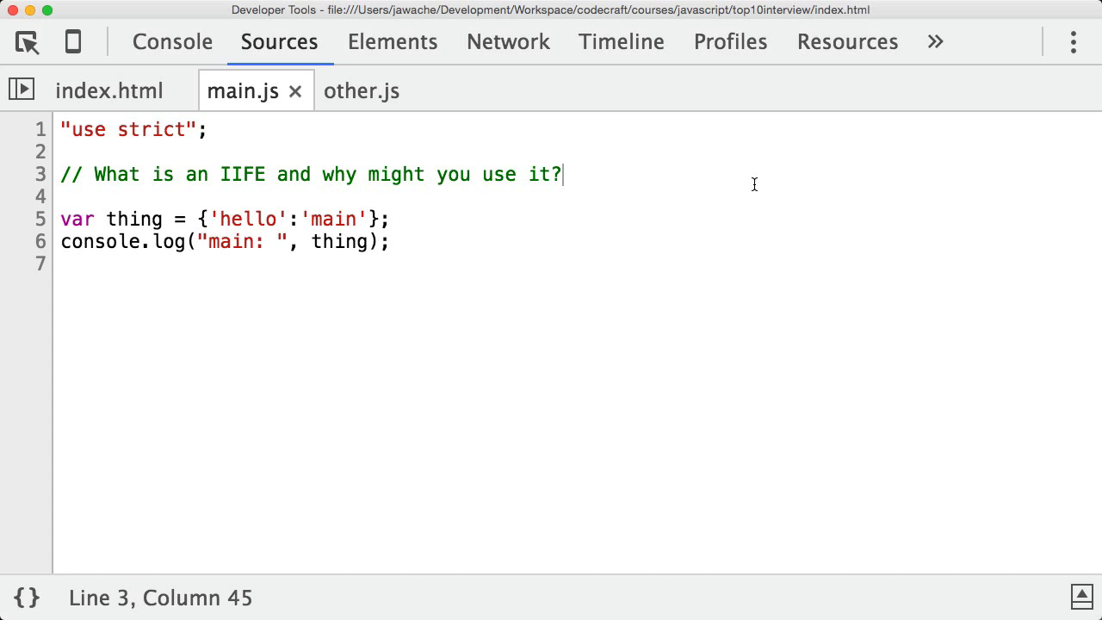
pyautogui.moveTo(144, 98)
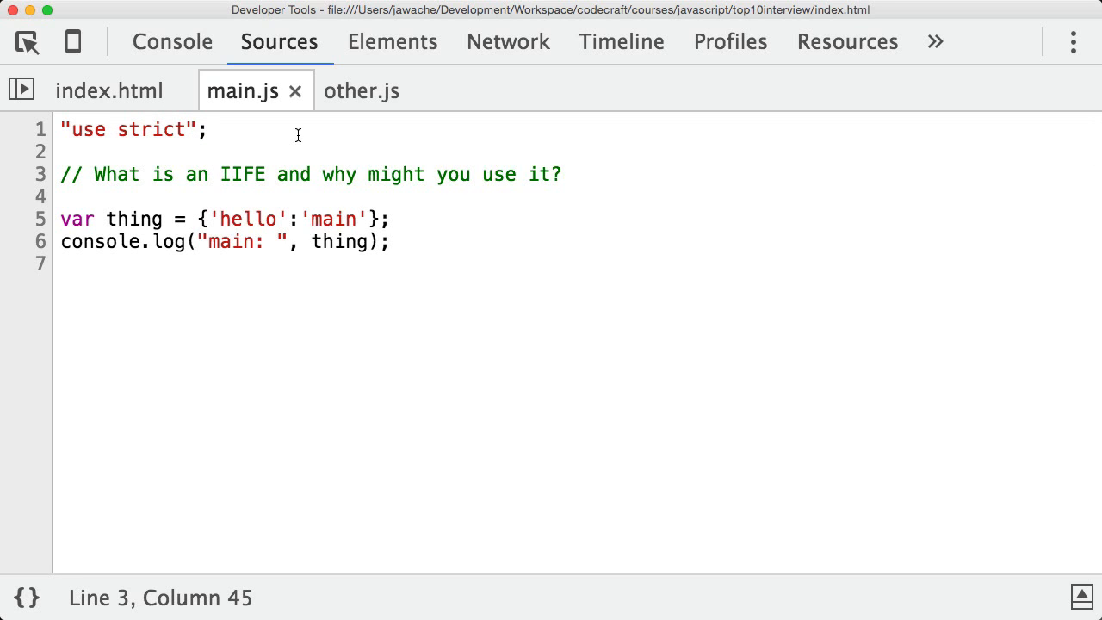
pyautogui.click(560, 174)
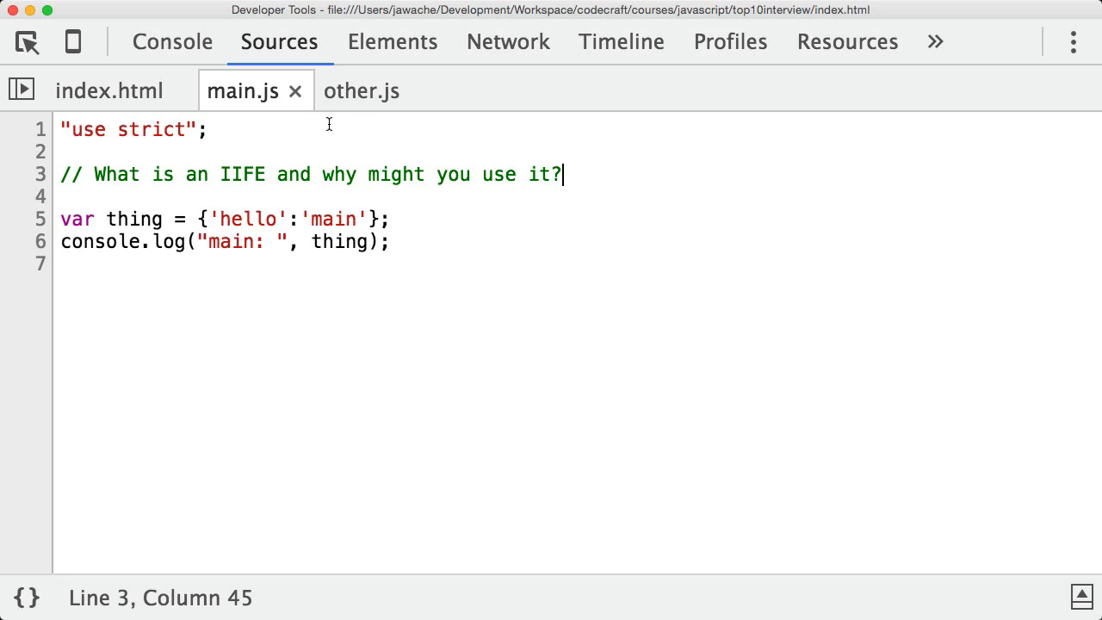
pyautogui.click(362, 90)
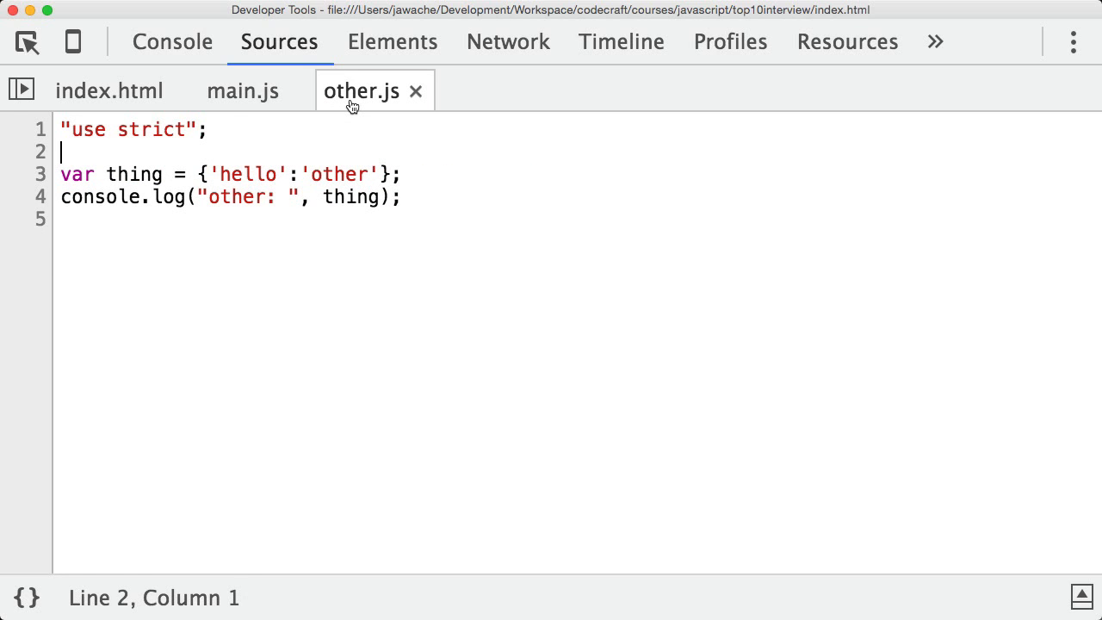
pyautogui.click(243, 91)
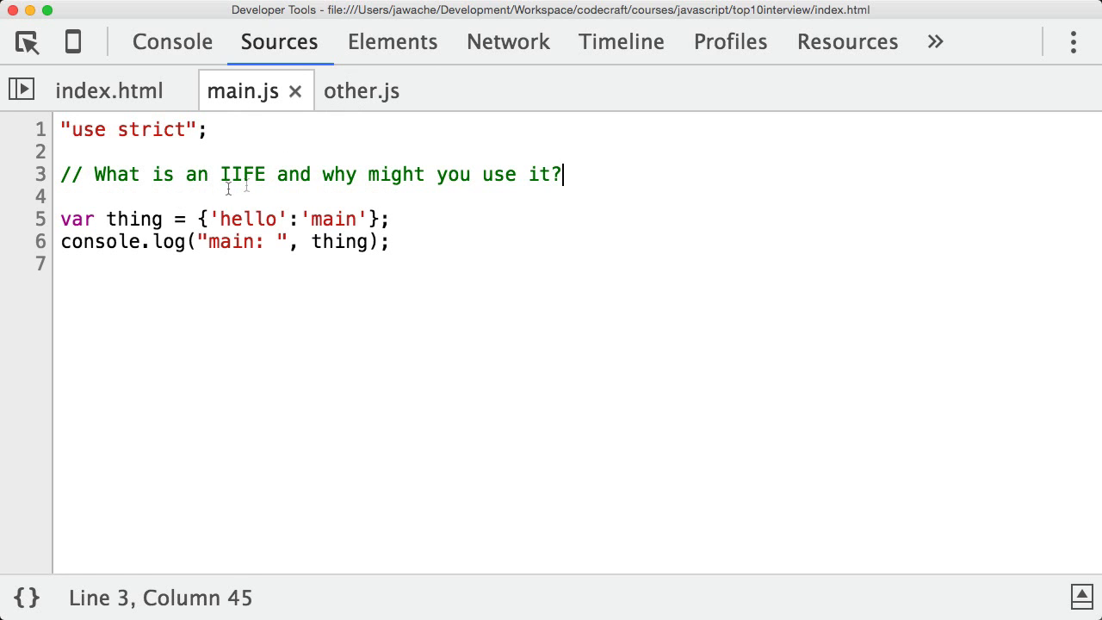
pyautogui.doubleClick(133, 219)
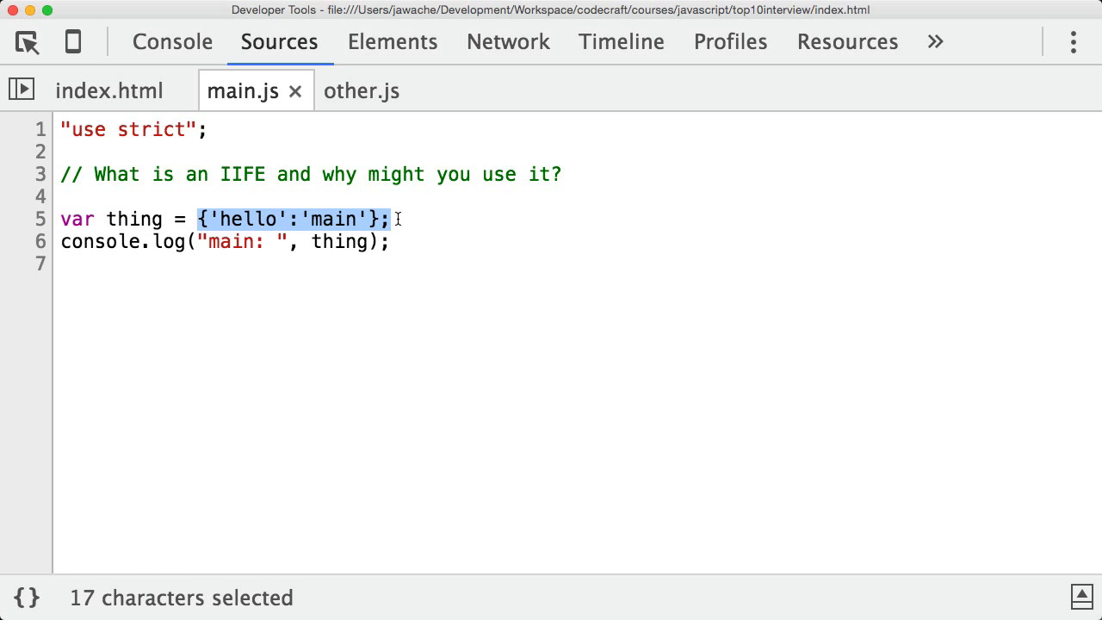
pyautogui.click(390, 241)
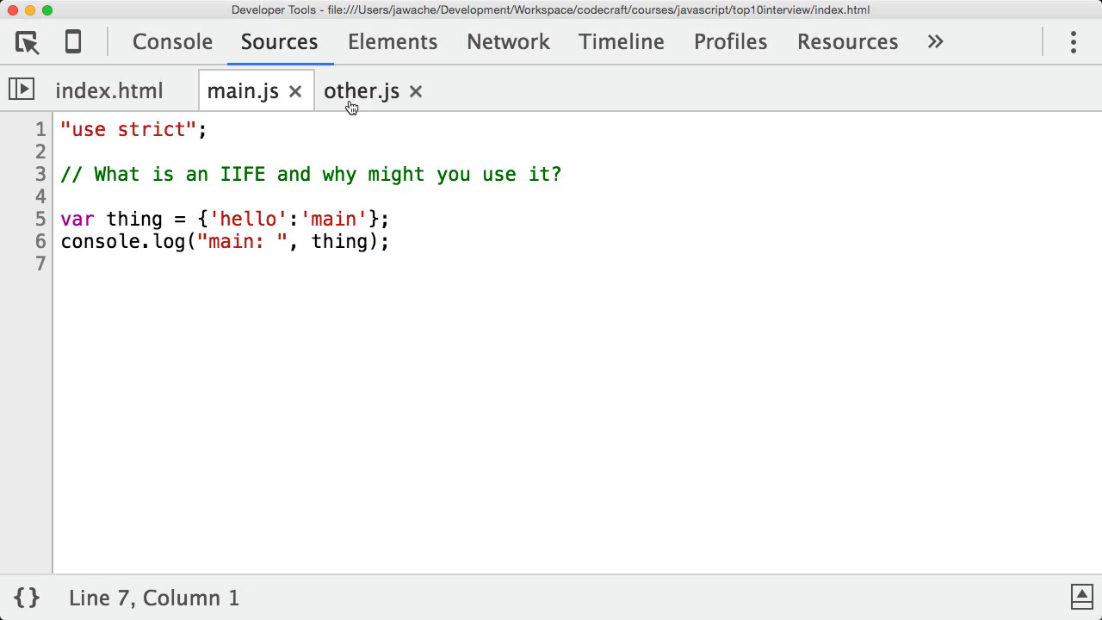
# - Open index.html and highlight the main.js and other.js script sources
pyautogui.click(362, 91)
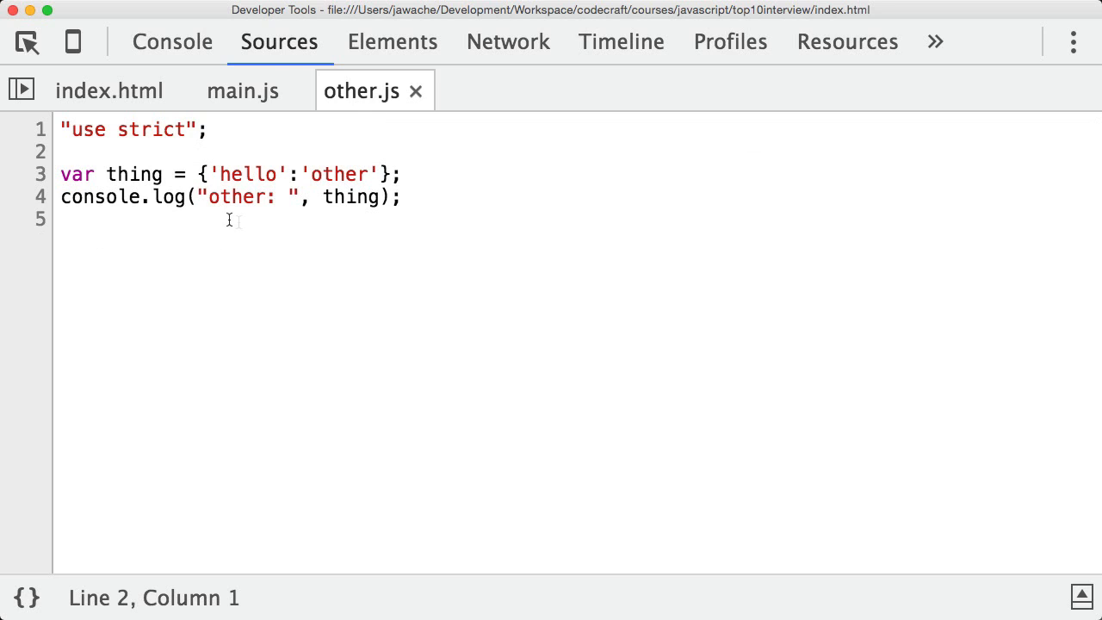
pyautogui.click(129, 174)
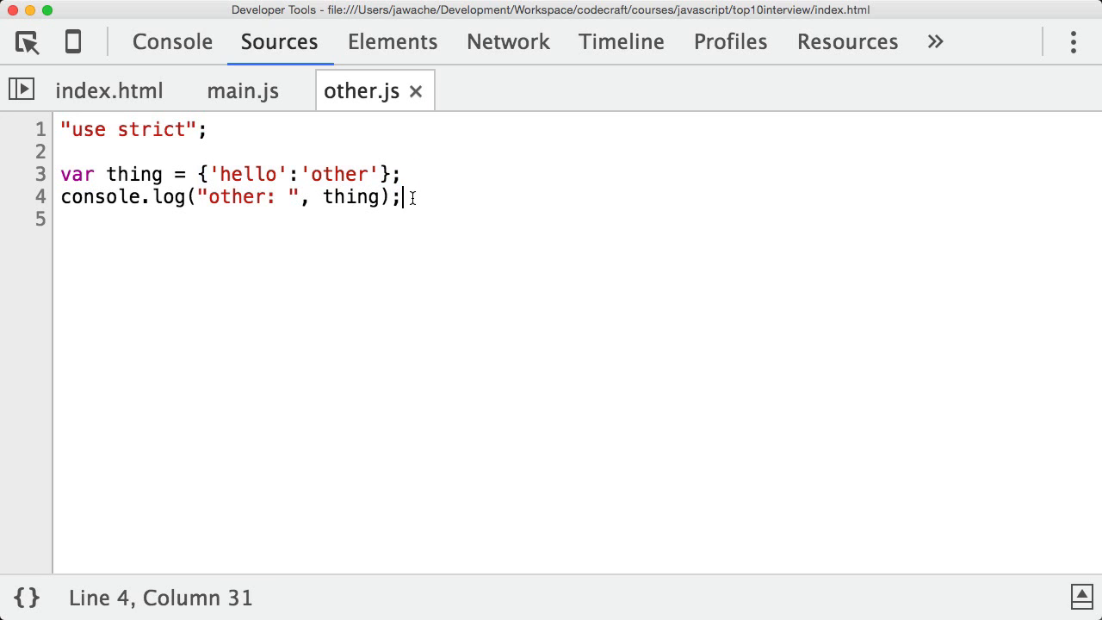
pyautogui.click(109, 91)
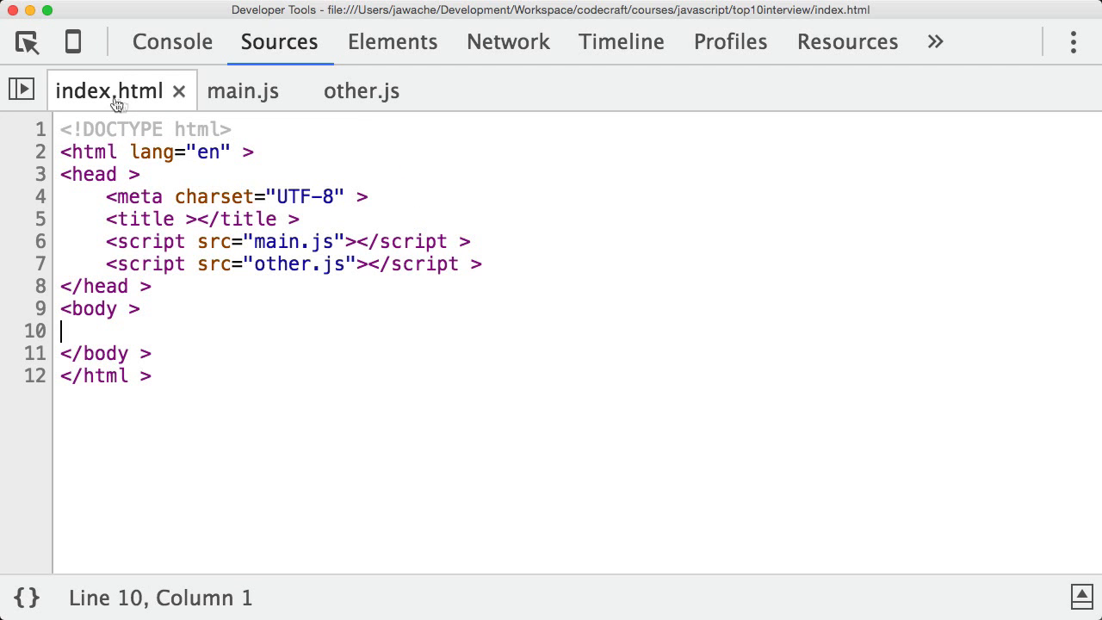
pyautogui.doubleClick(277, 241)
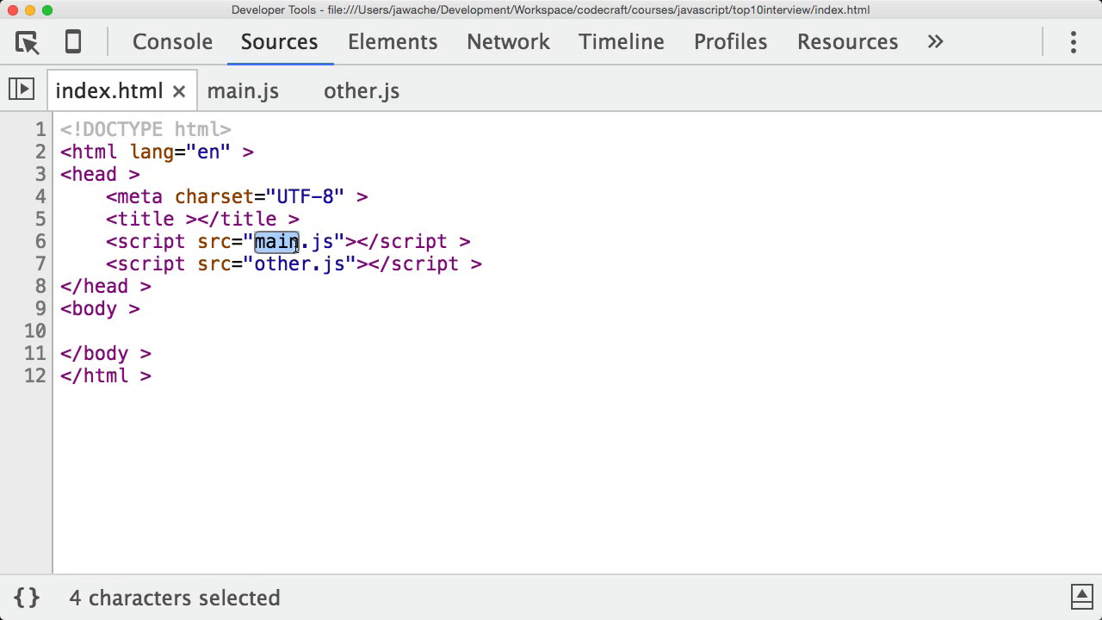
pyautogui.doubleClick(281, 264)
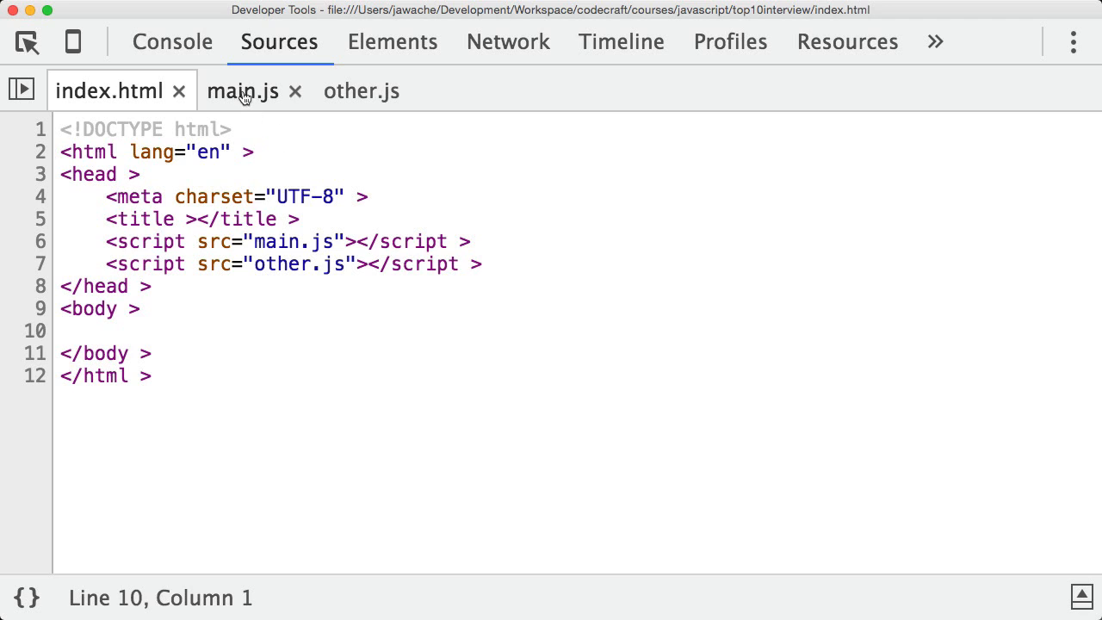
# - Inspect the console.log lines in main.js and other.js
pyautogui.click(243, 90)
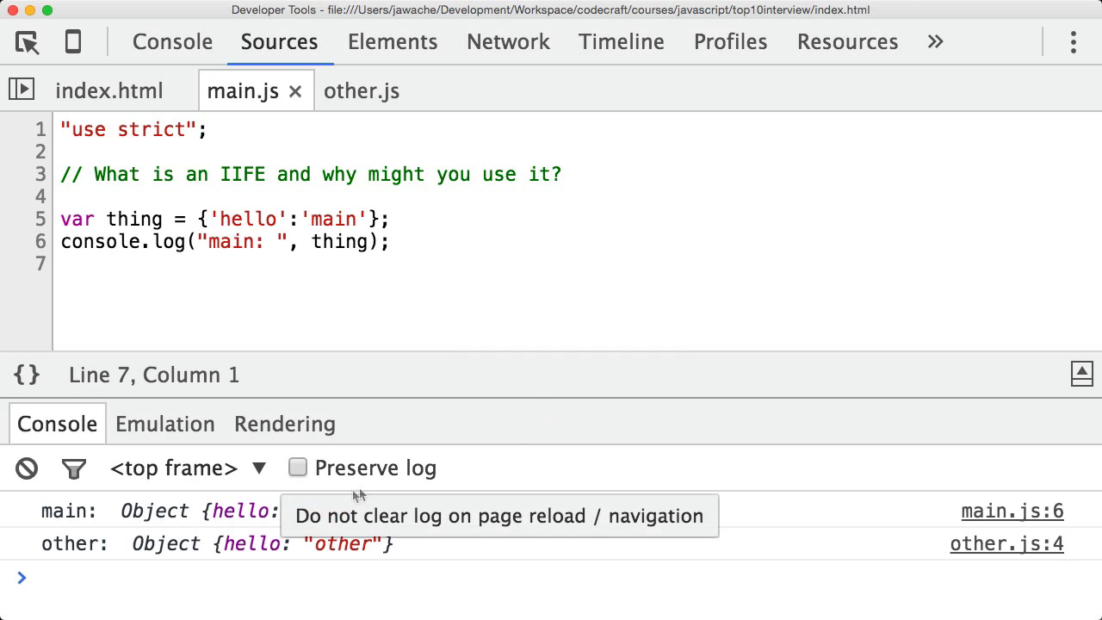
pyautogui.moveTo(406, 241)
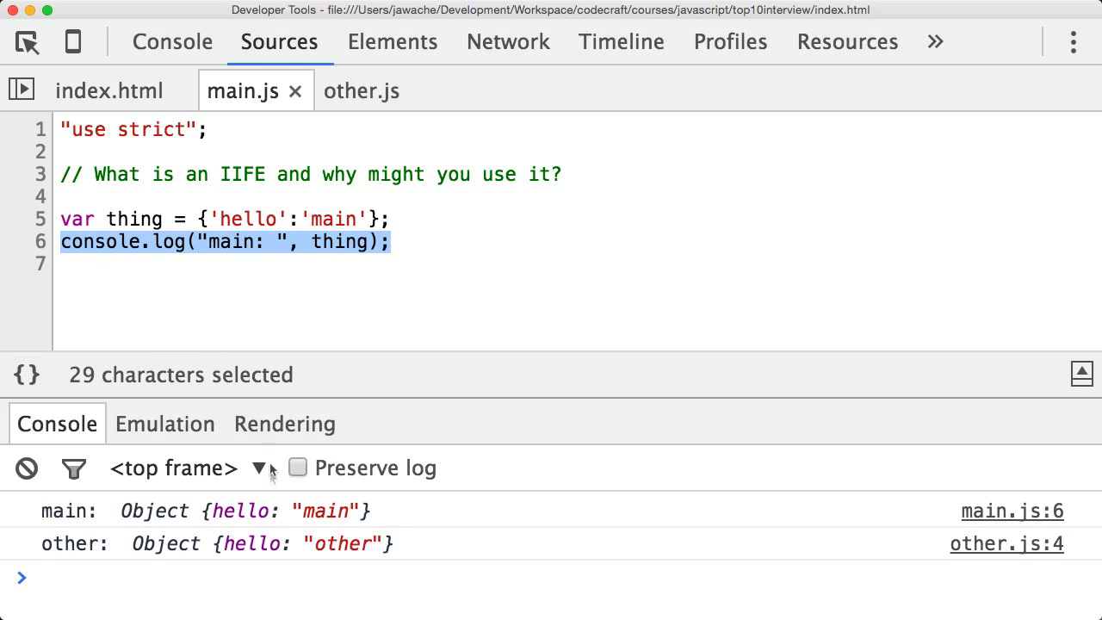
pyautogui.click(362, 91)
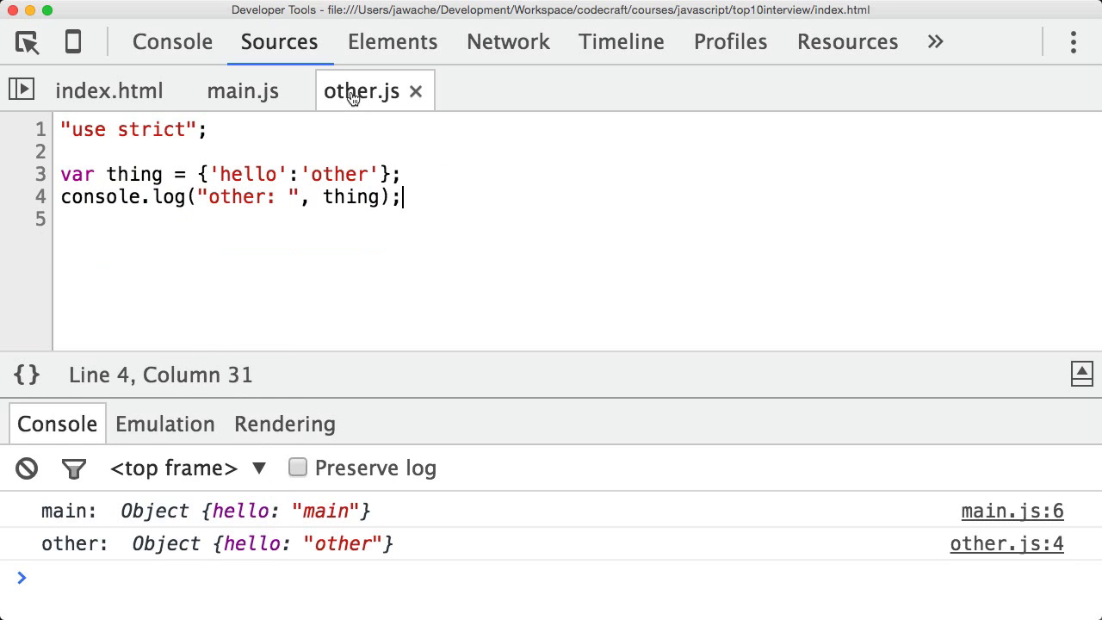
pyautogui.tripleClick(228, 197)
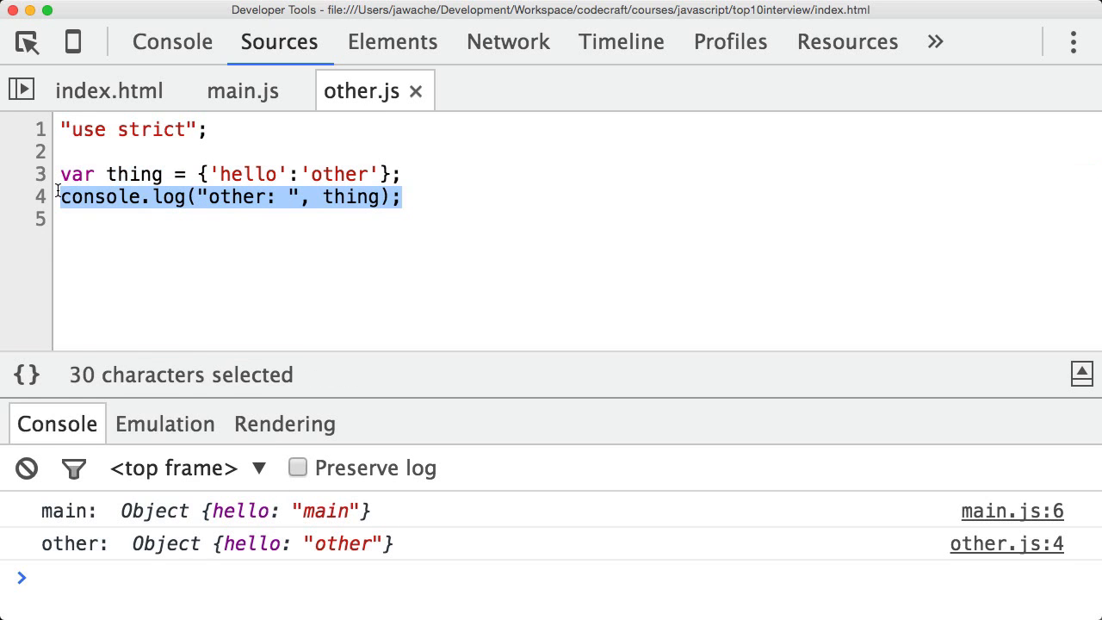
pyautogui.click(402, 197)
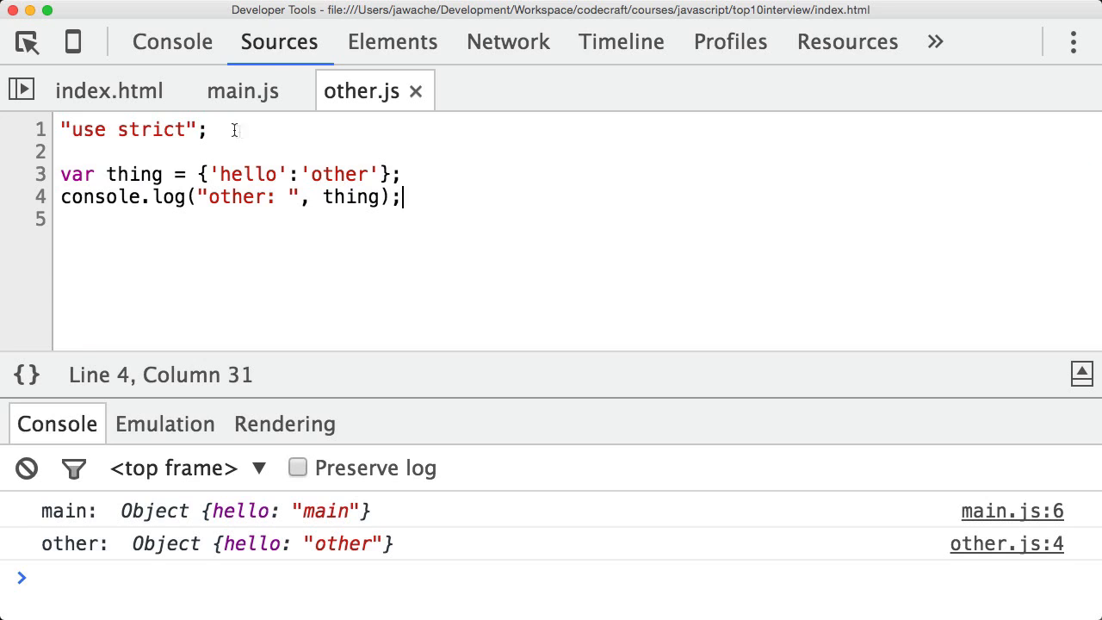
# - Check index.html loads main.js then other.js, then return to other.js
pyautogui.click(110, 90)
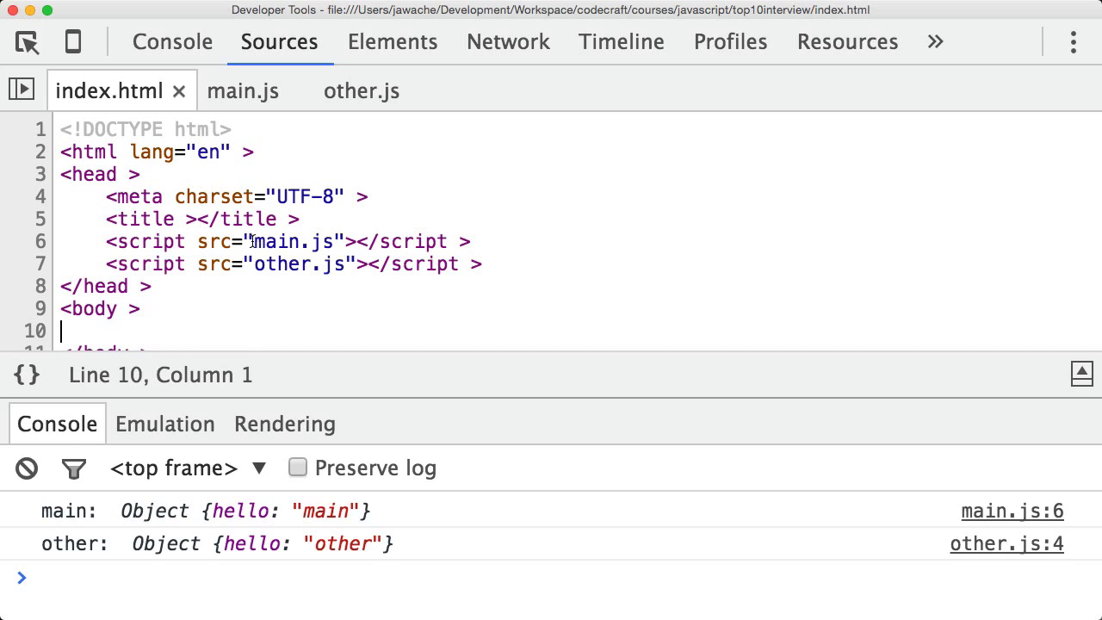
pyautogui.doubleClick(294, 241)
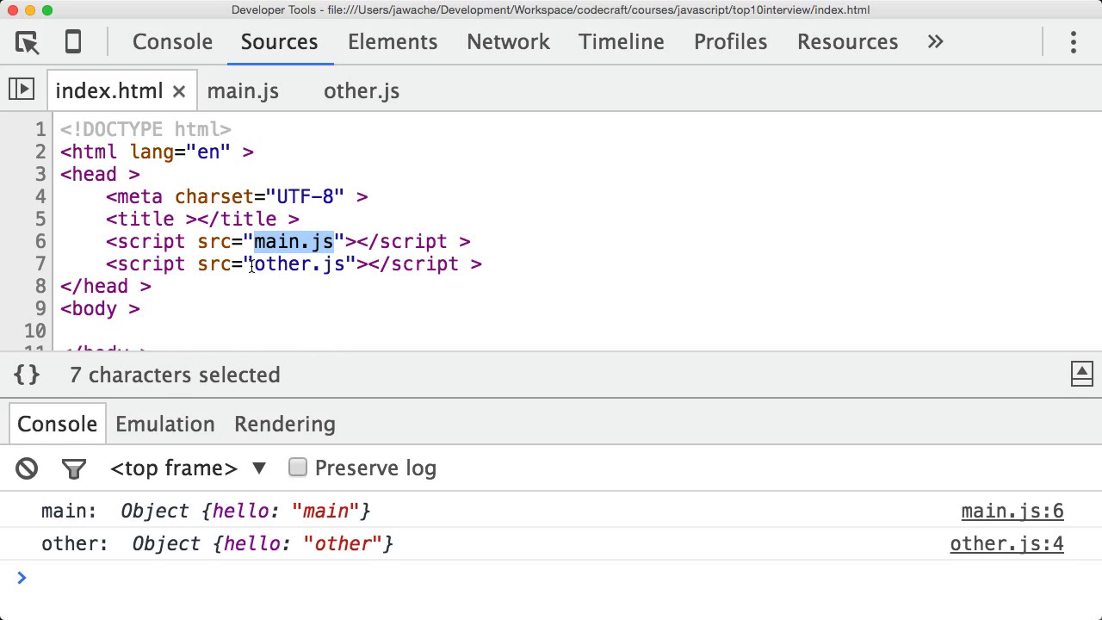
pyautogui.doubleClick(298, 263)
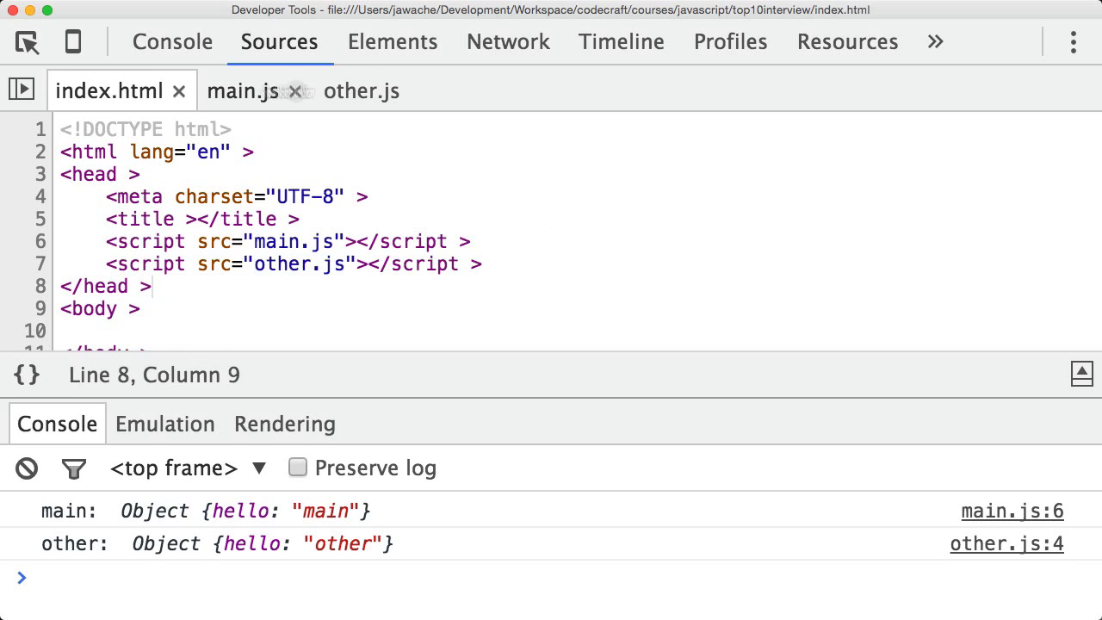
pyautogui.click(242, 90)
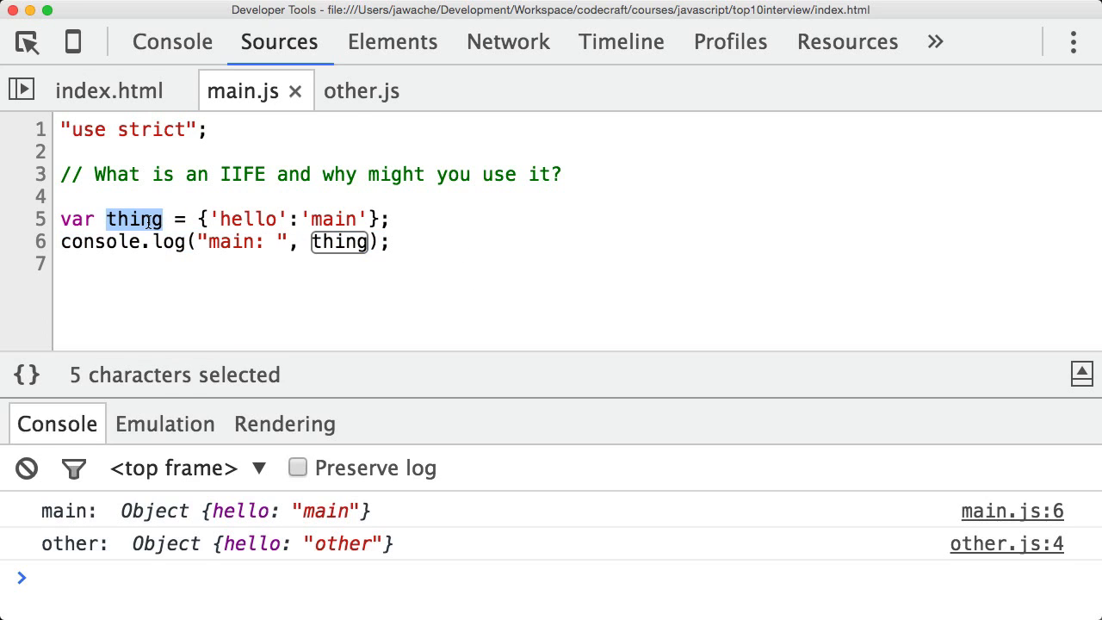
pyautogui.click(362, 90)
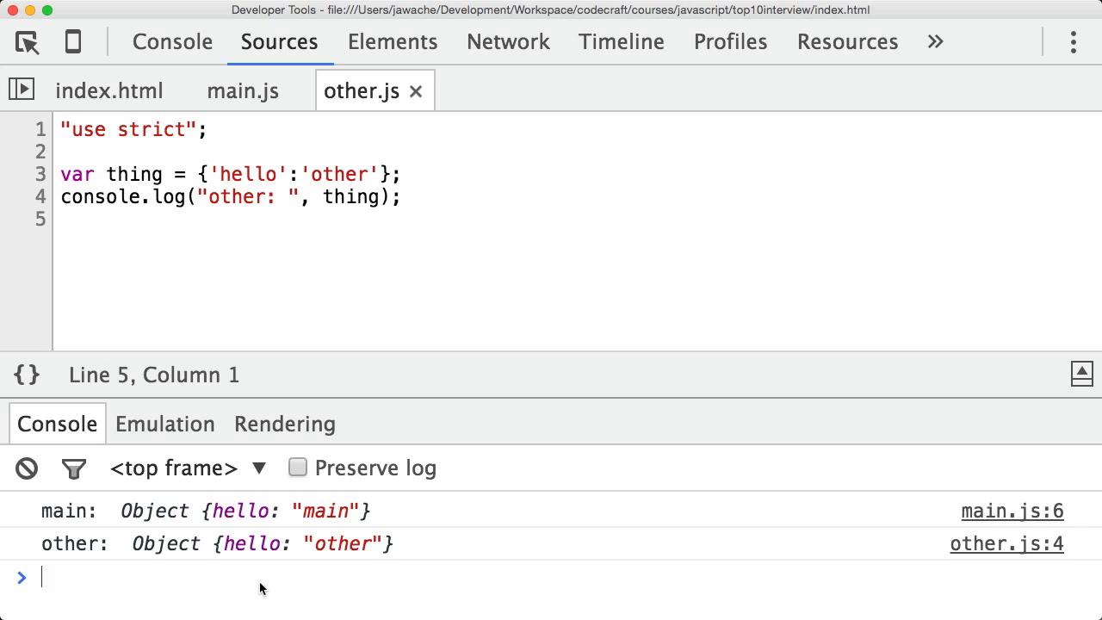
# - Evaluate thing in the Console, getting {hello: "other"}, then return to other.js
pyautogui.write('thing')
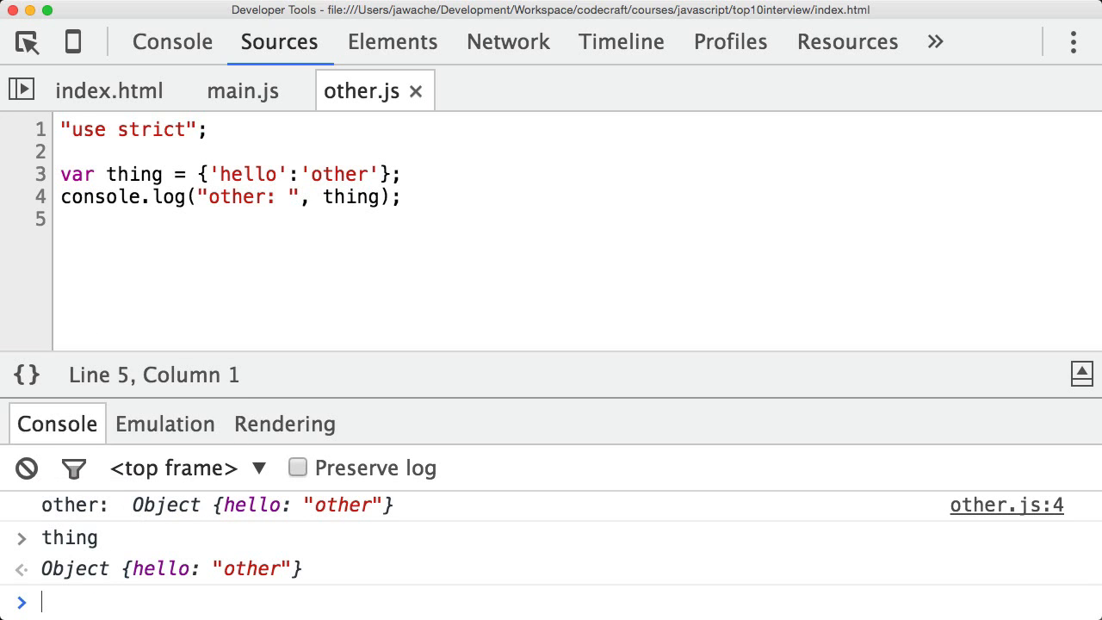
pyautogui.moveTo(364, 196)
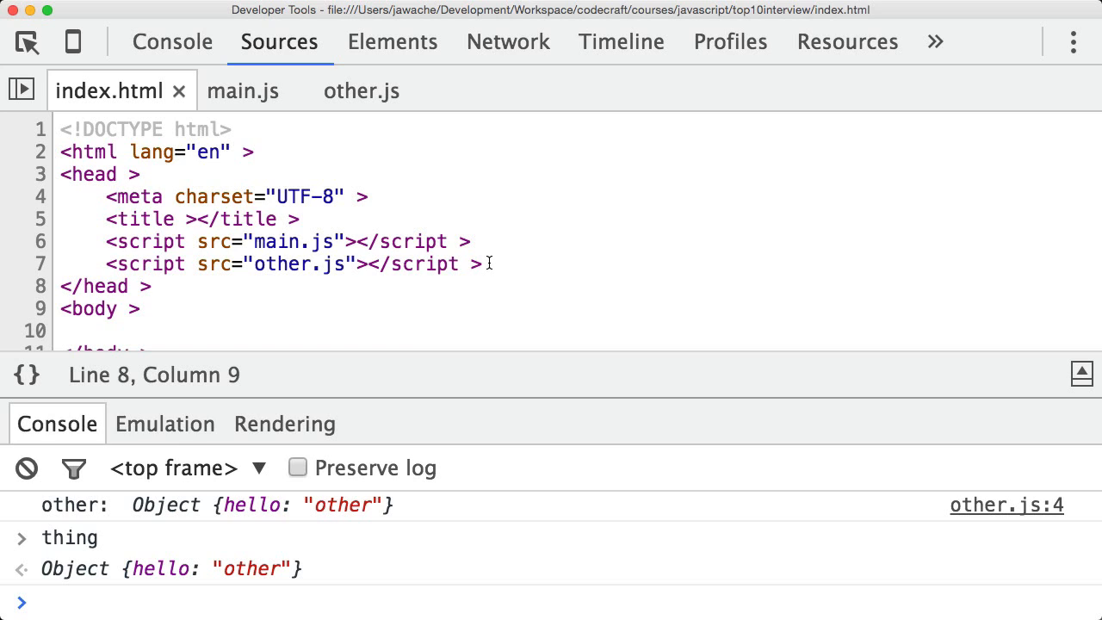
pyautogui.click(153, 286)
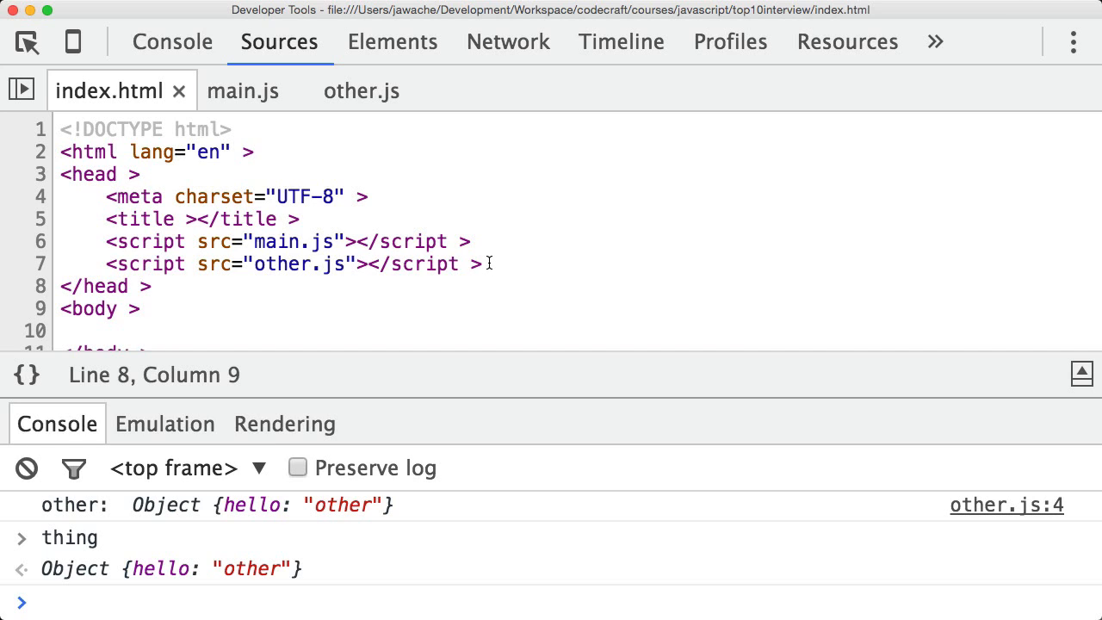
pyautogui.click(153, 286)
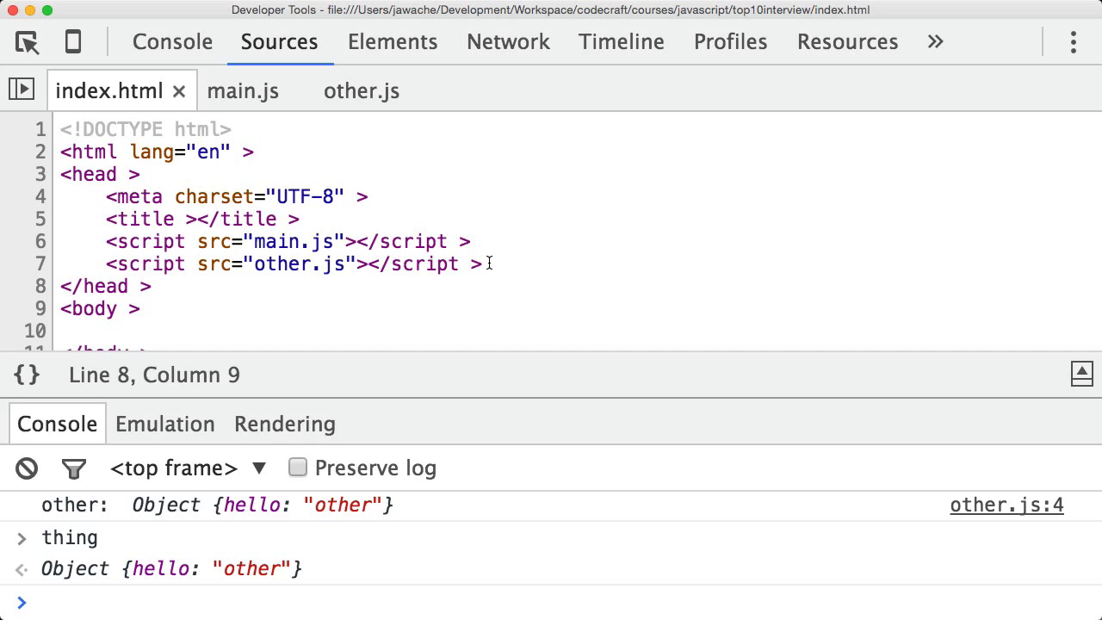
pyautogui.click(153, 286)
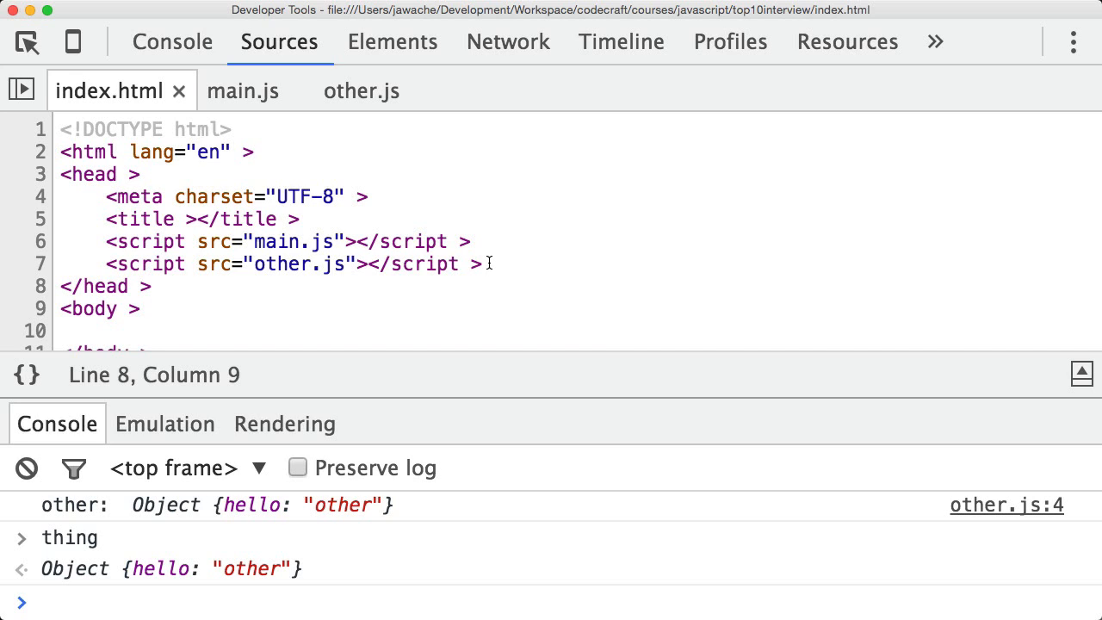
pyautogui.click(362, 91)
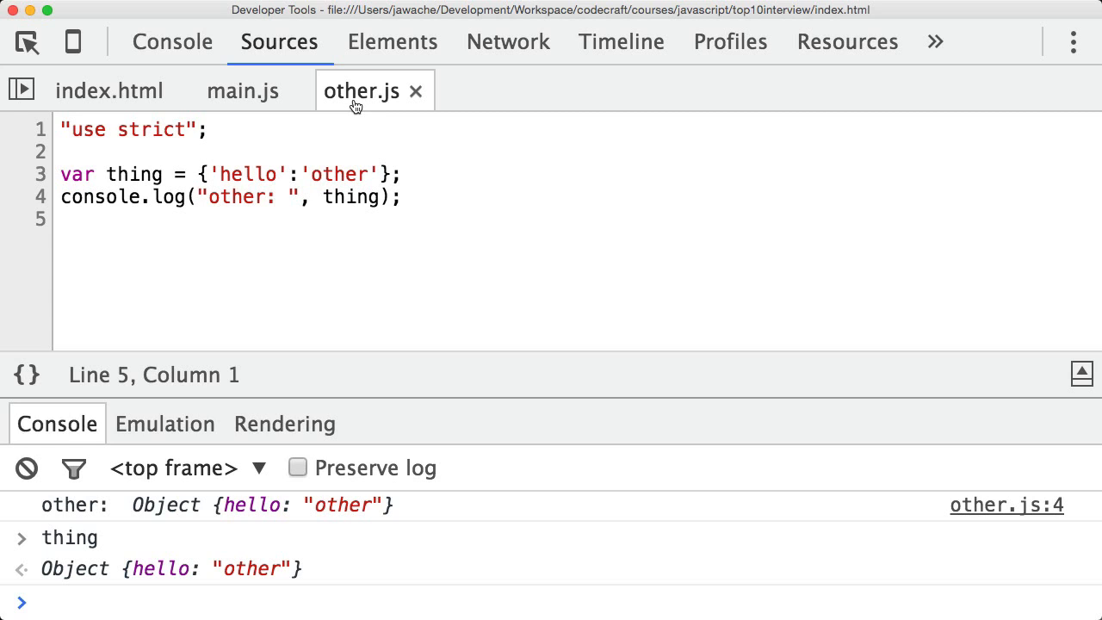
pyautogui.click(62, 219)
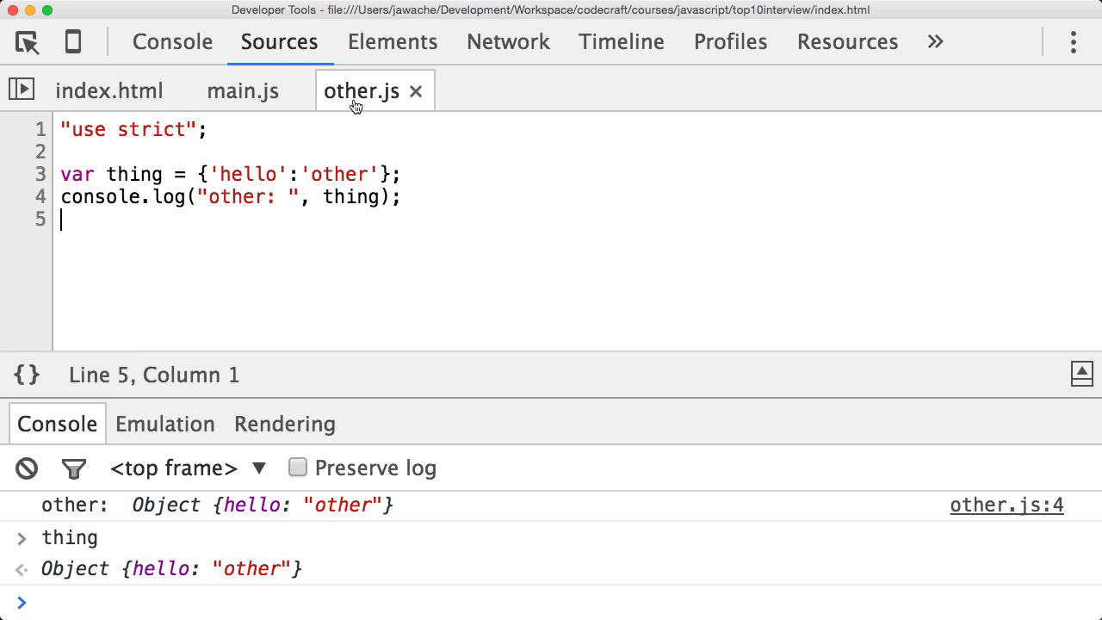
pyautogui.click(244, 90)
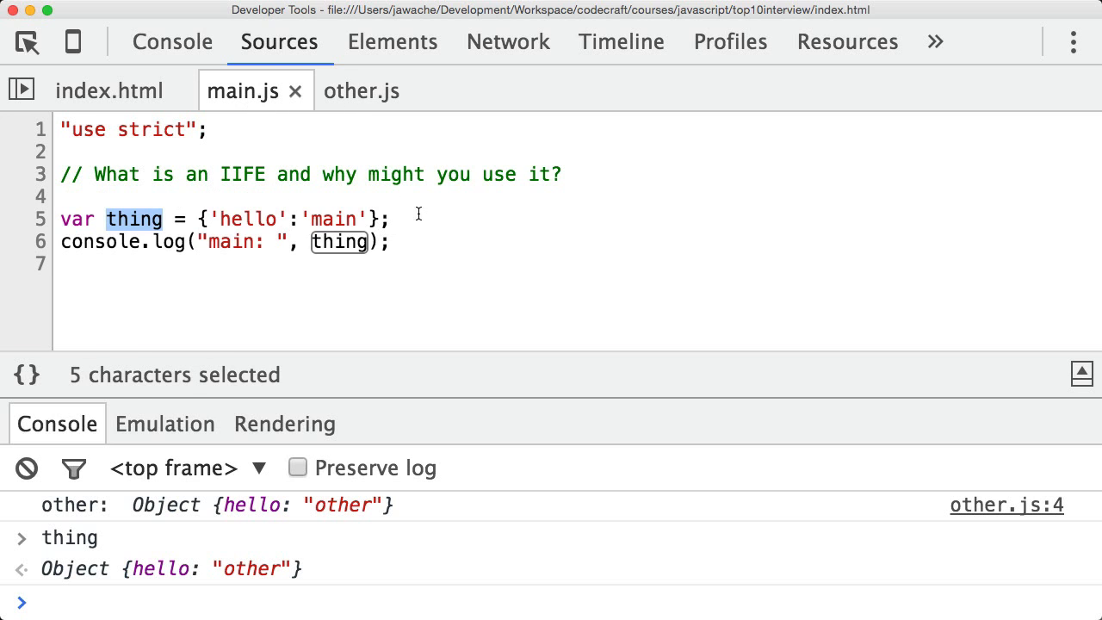
pyautogui.click(362, 90)
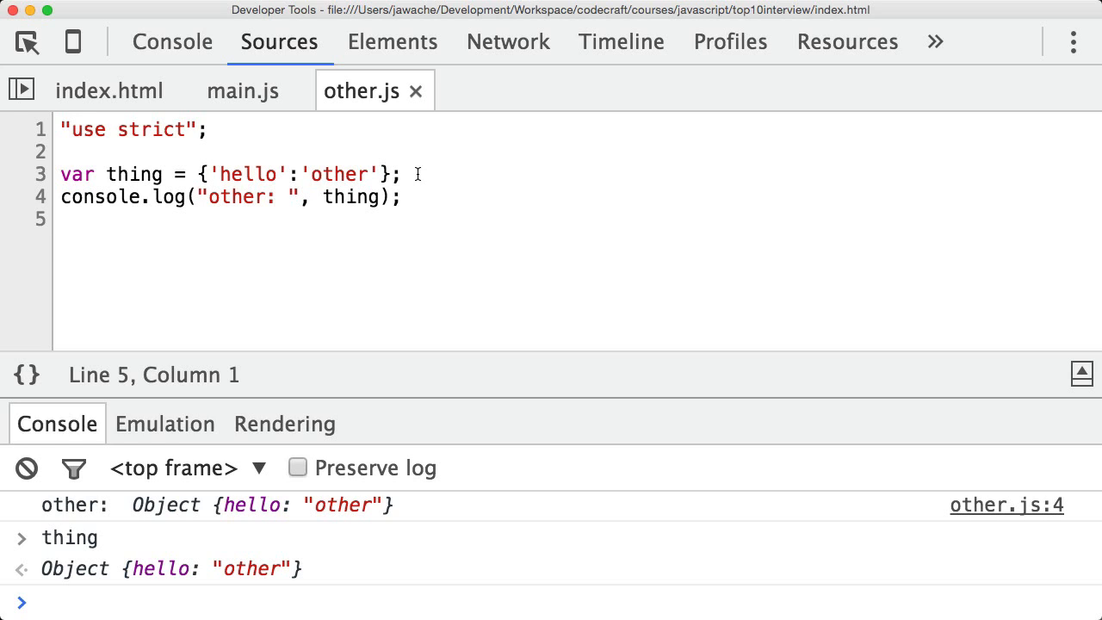
pyautogui.click(62, 219)
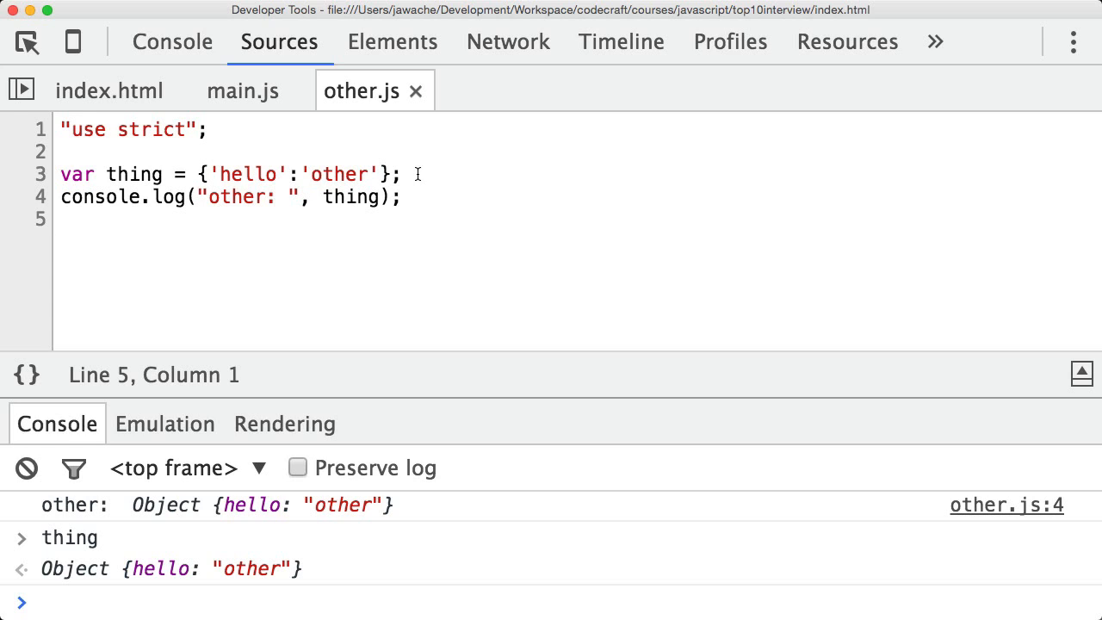
pyautogui.click(61, 219)
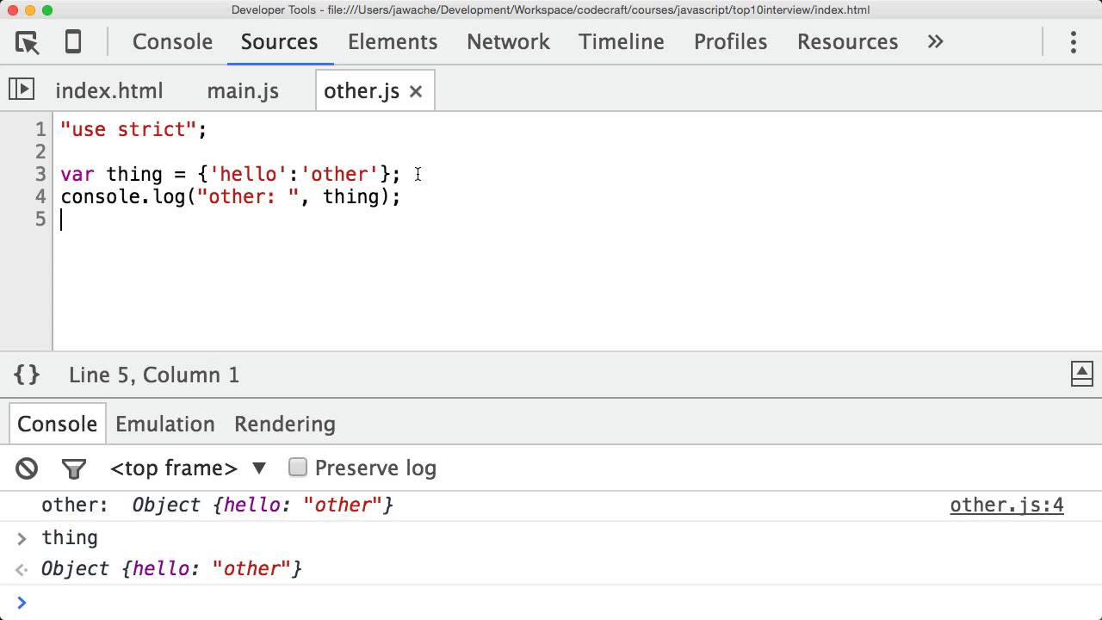
pyautogui.click(62, 151)
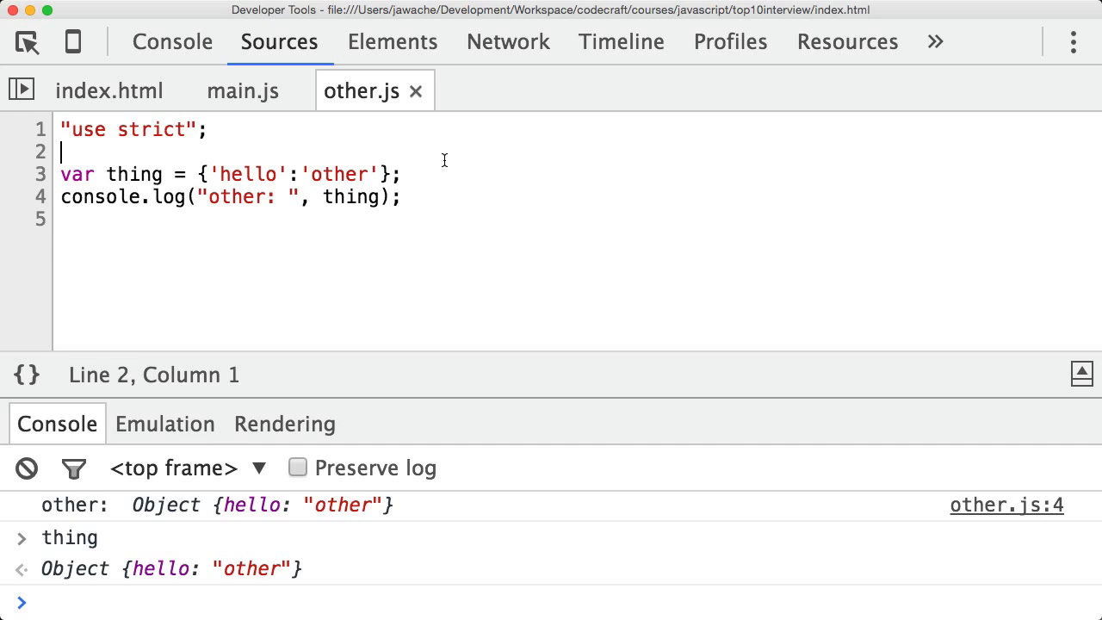
# - Move other.js's thing and log into a called otherScope() function and save
pyautogui.write('f')
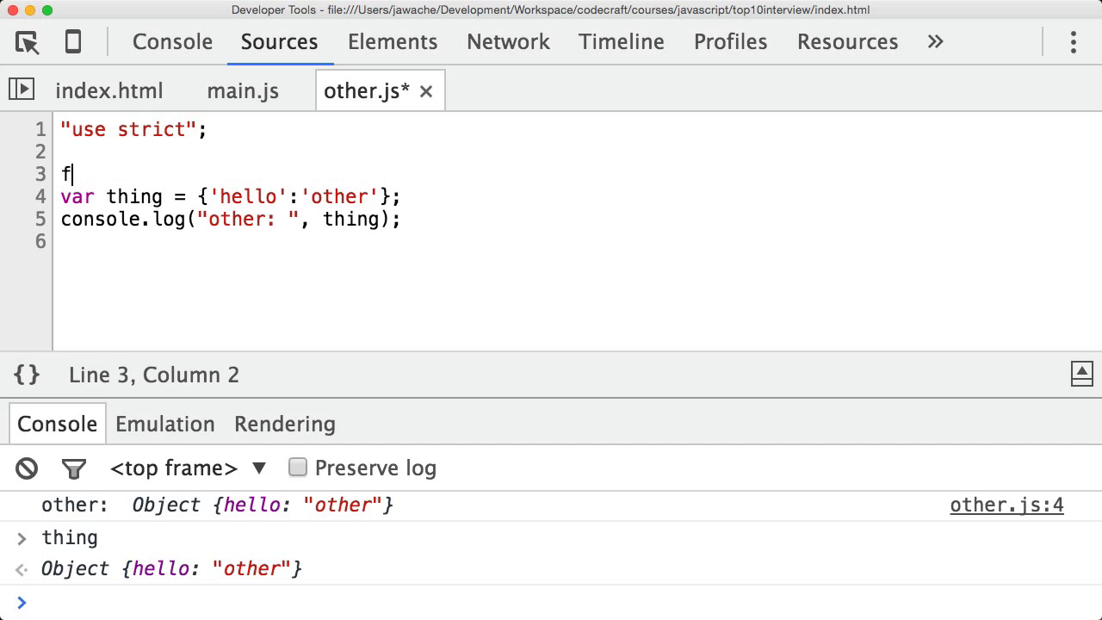
pyautogui.write('unction otherScope() {')
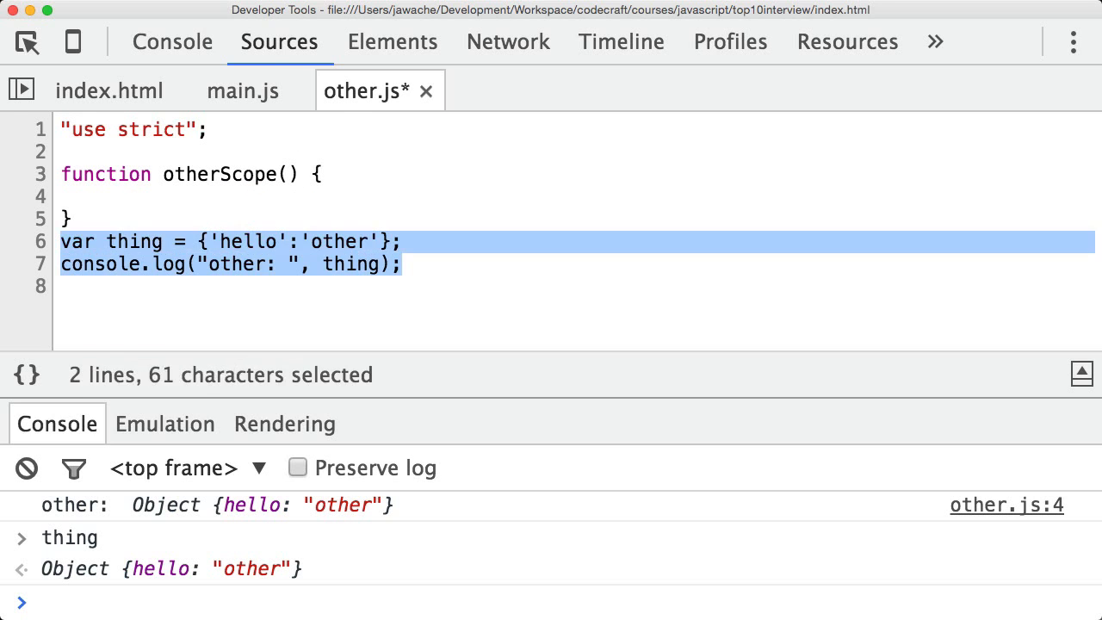
pyautogui.write('otherScope();')
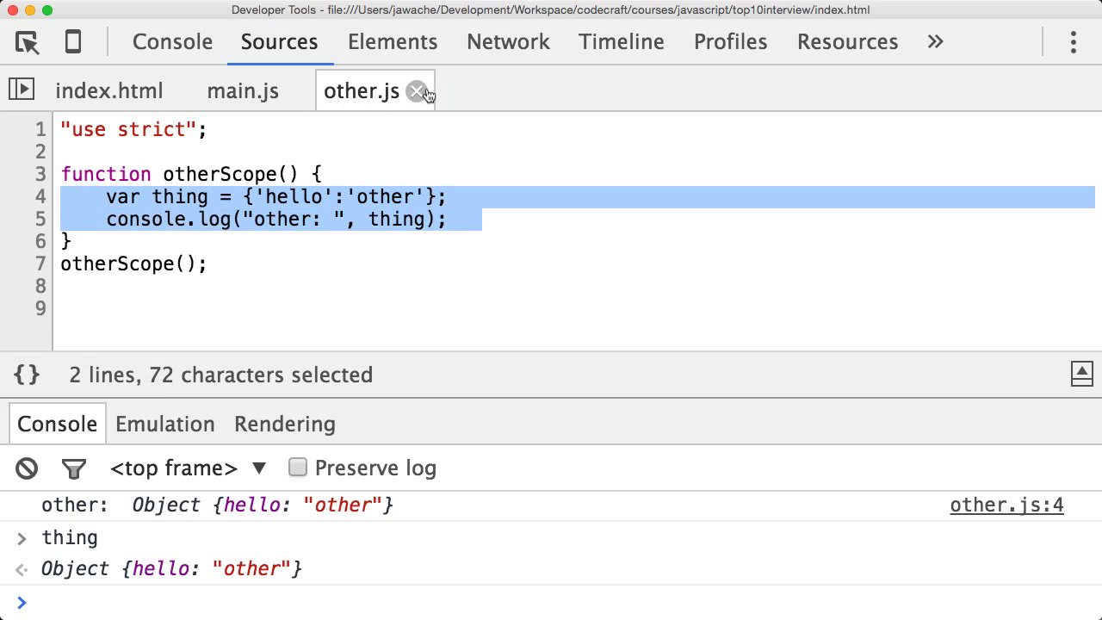
pyautogui.click(26, 468)
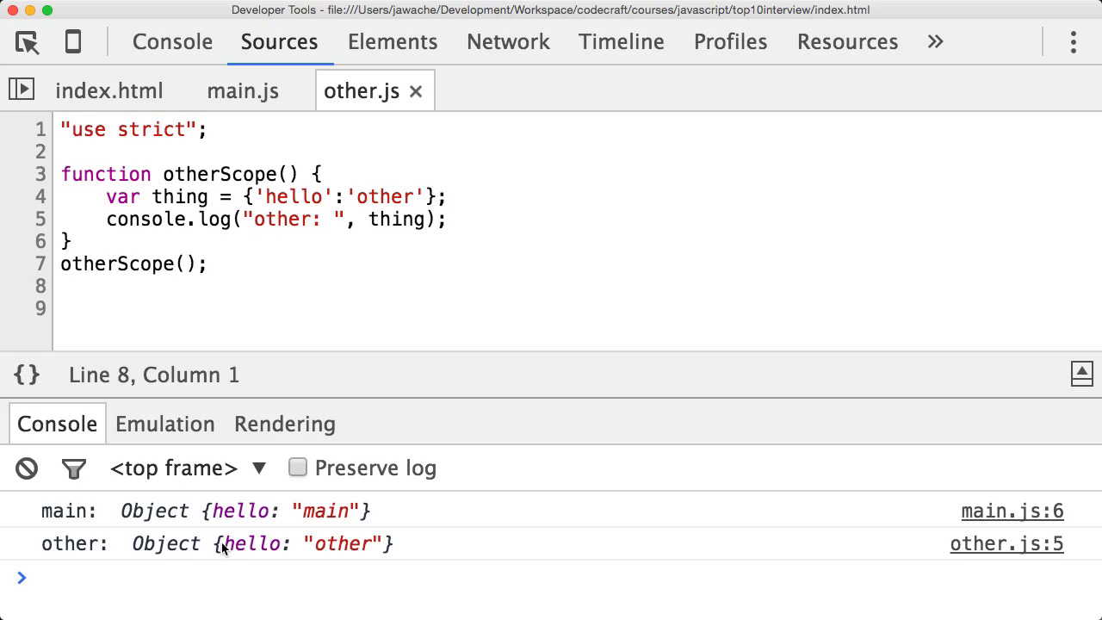
pyautogui.moveTo(52, 521)
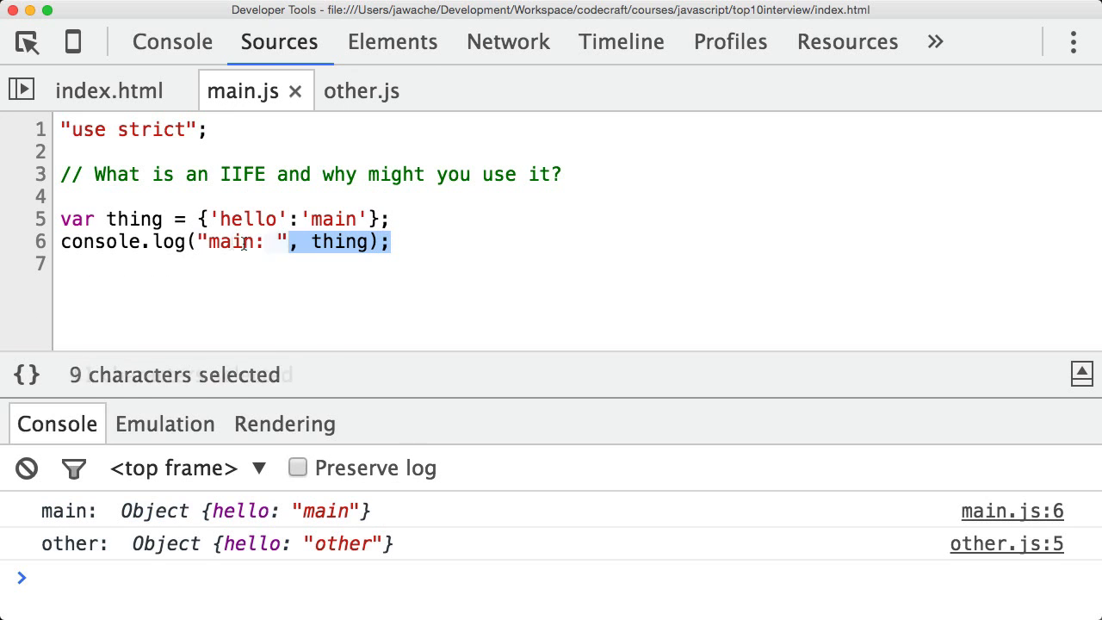
pyautogui.click(362, 90)
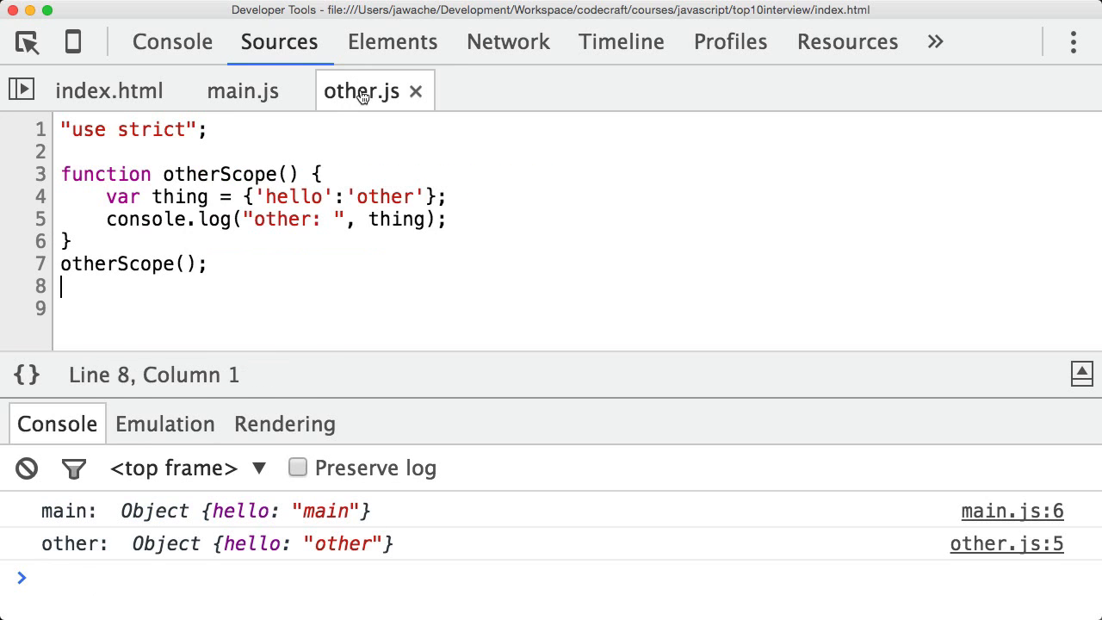
pyautogui.moveTo(156, 272)
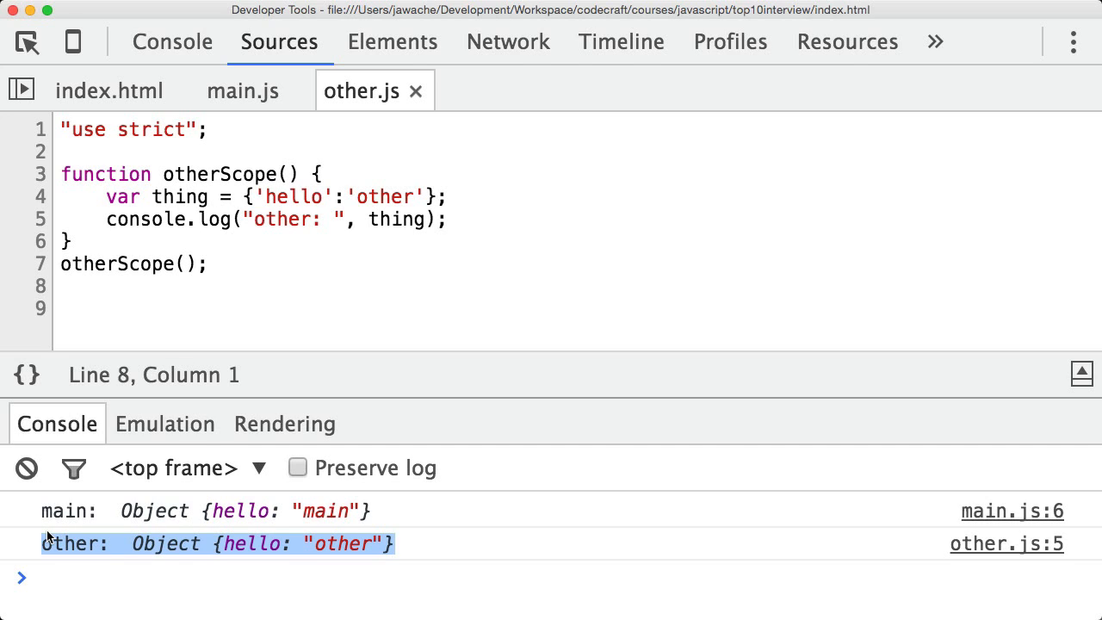
# - Evaluate thing in the Console, now main's object, and compare main.js with other.js
pyautogui.write('thing')
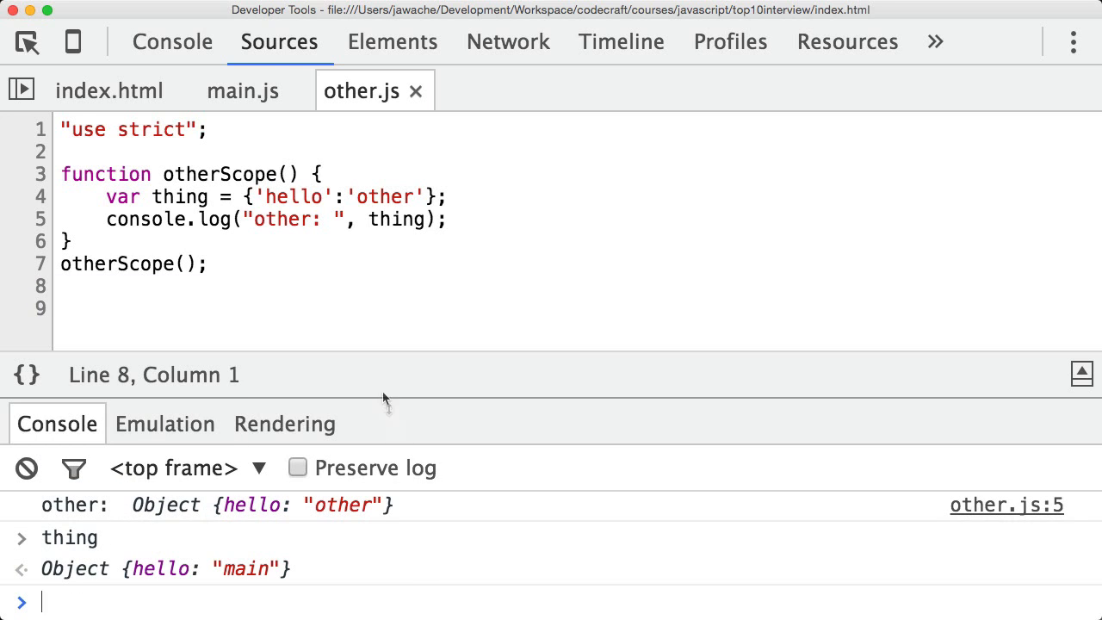
pyautogui.click(243, 90)
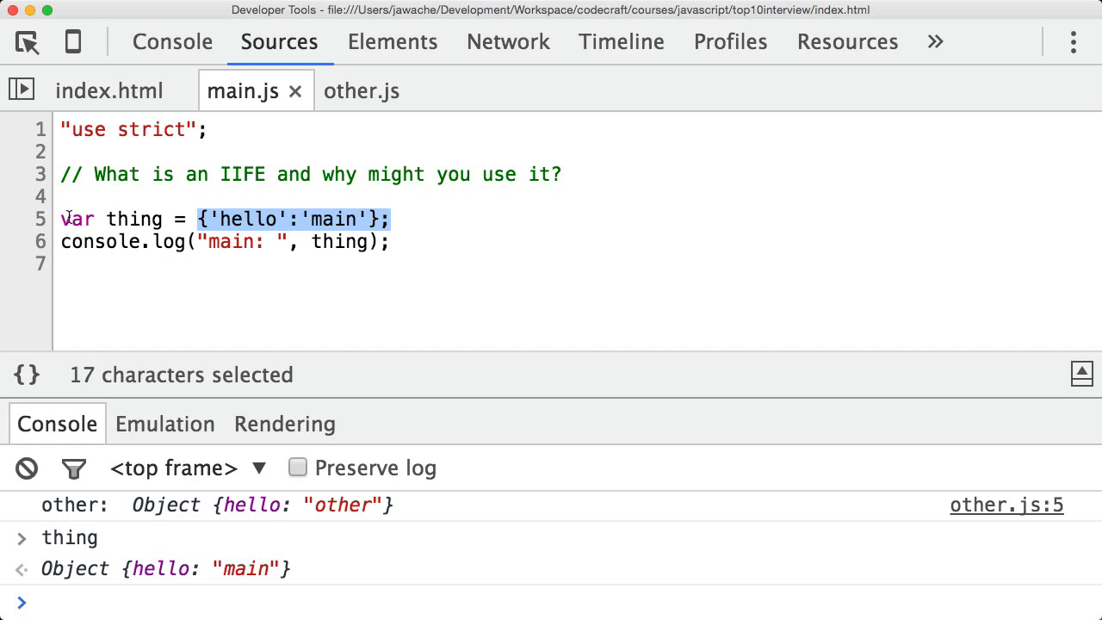
pyautogui.moveTo(362, 90)
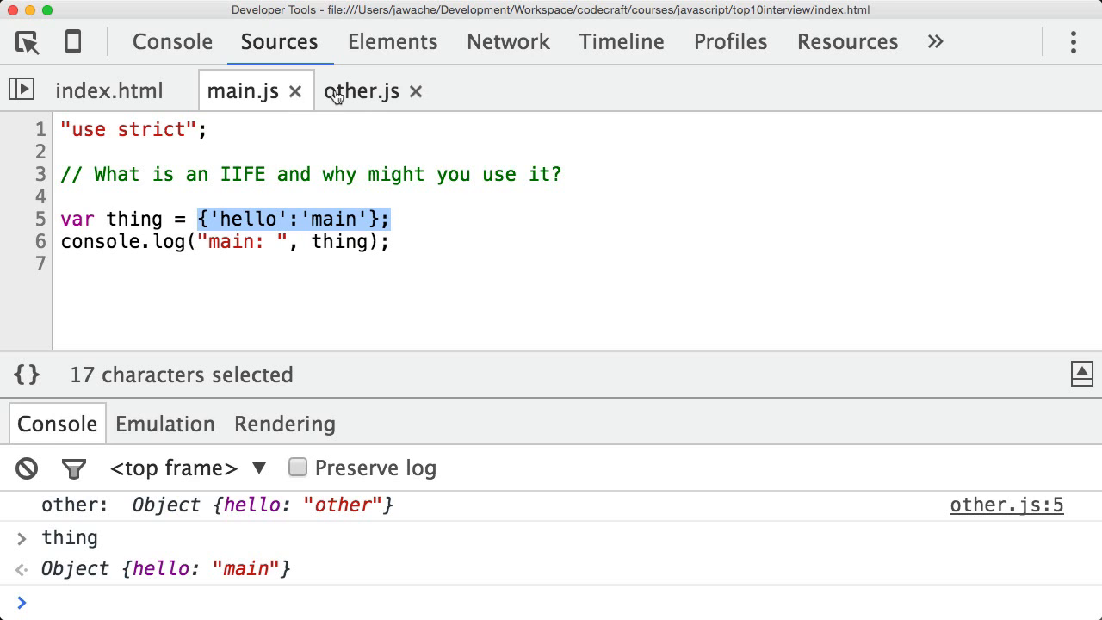
pyautogui.click(362, 91)
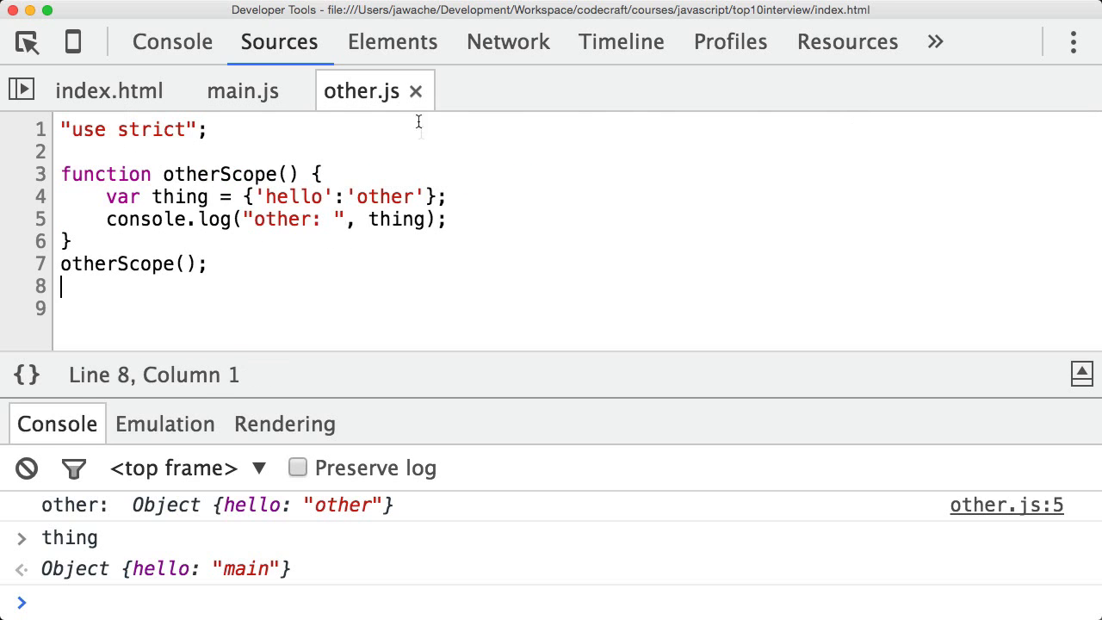
pyautogui.doubleClick(179, 196)
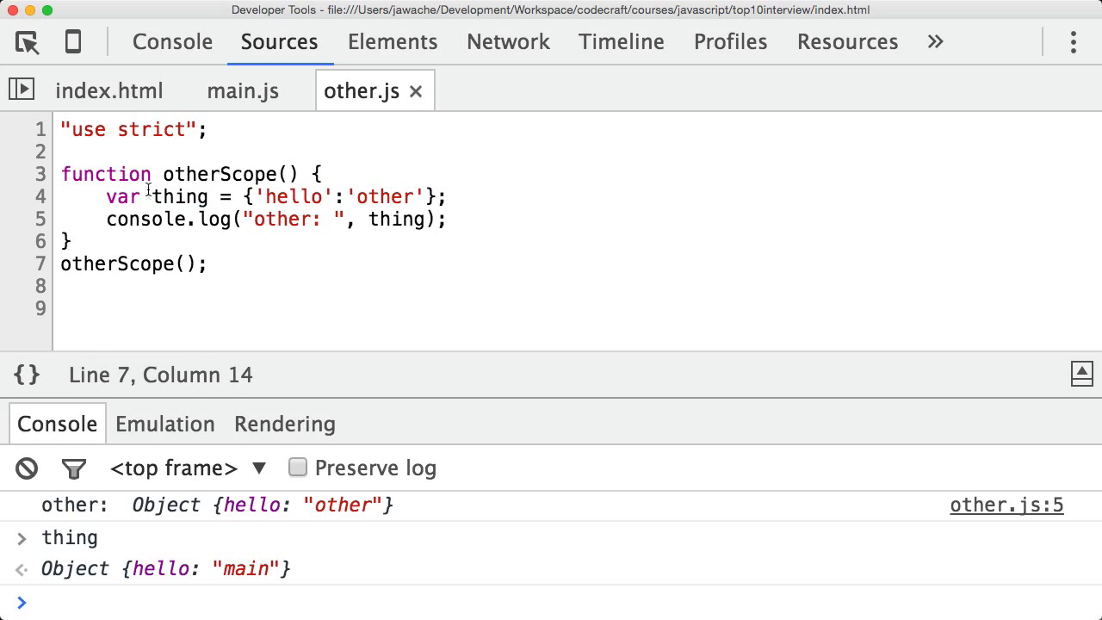
pyautogui.moveTo(226, 264)
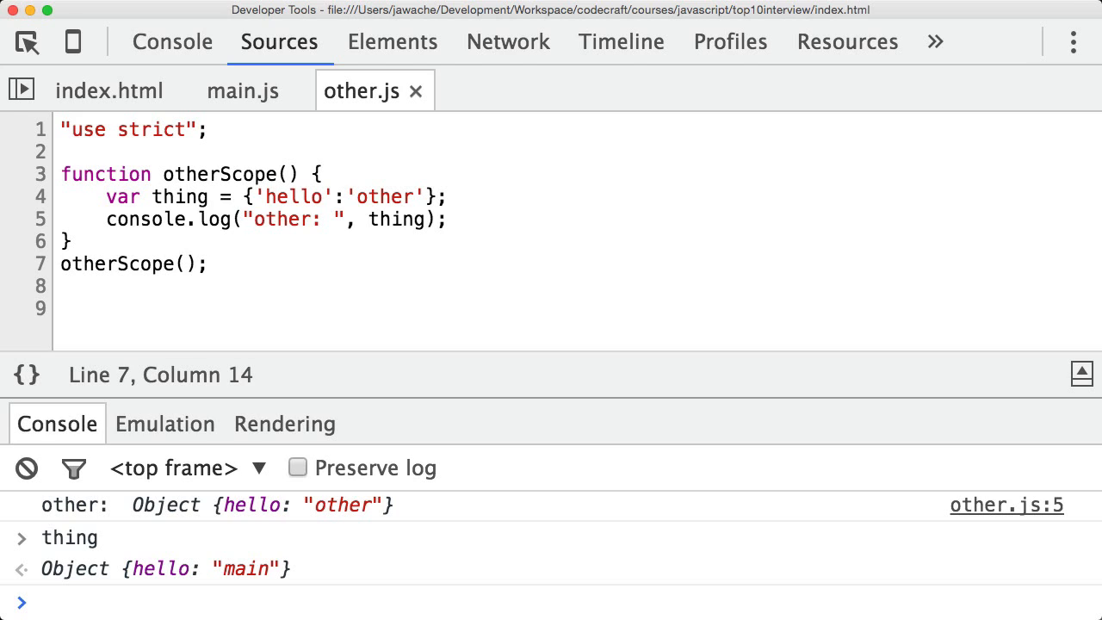
pyautogui.click(207, 263)
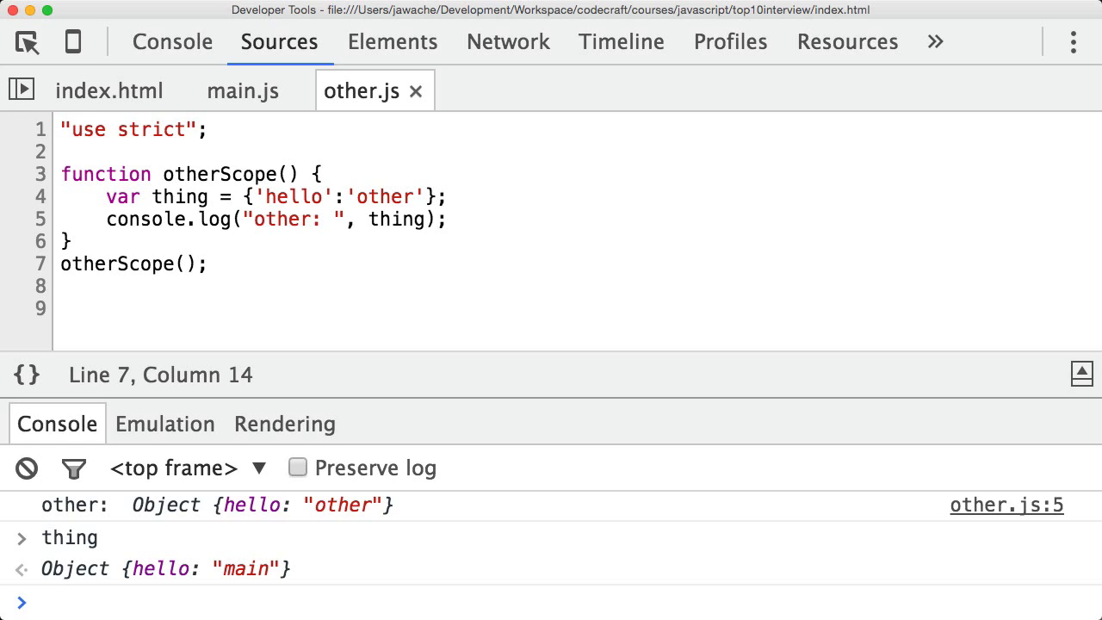
pyautogui.click(207, 264)
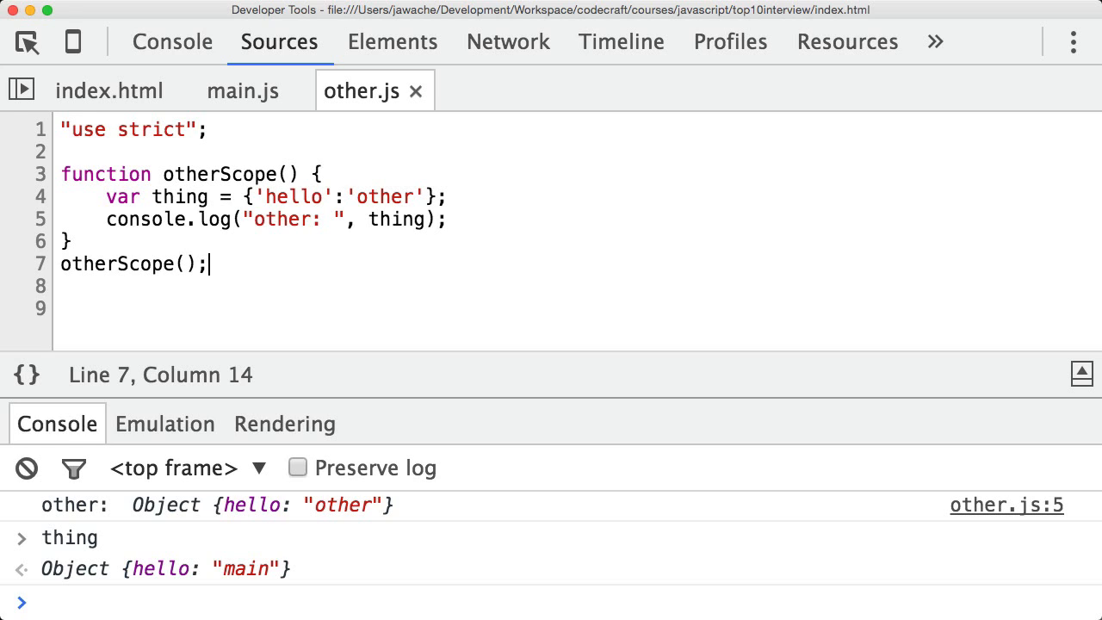
# - Replace otherScope with an anonymous (function() { ... })(); IIFE and save other.js
pyautogui.moveTo(162, 174); pyautogui.dragTo(209, 174)
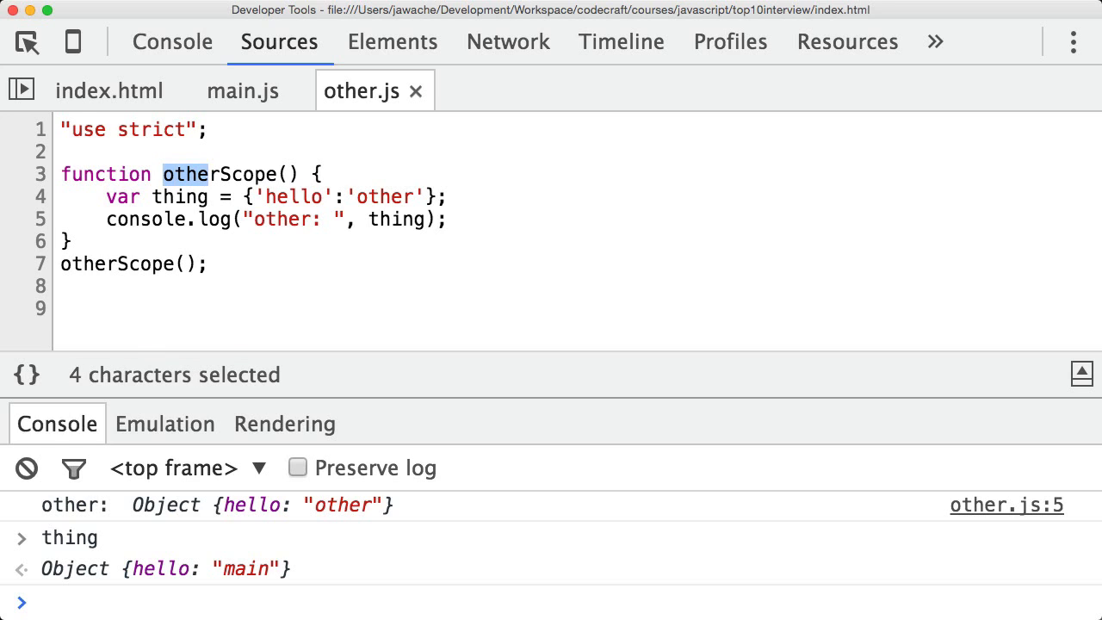
pyautogui.press('Backspace')
pyautogui.write(')')
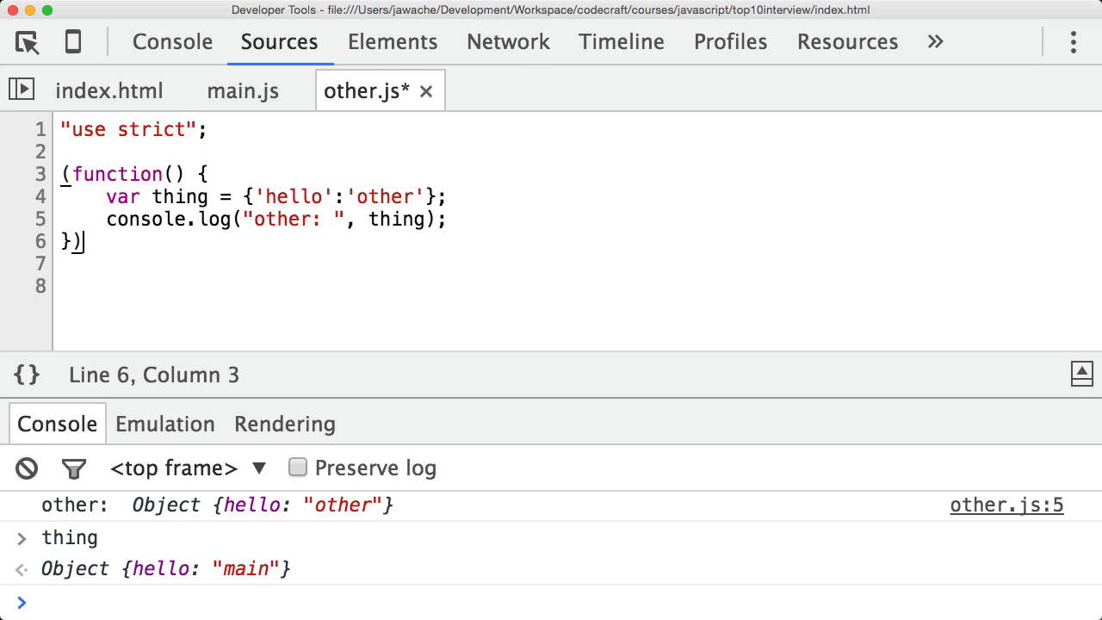
pyautogui.write('();')
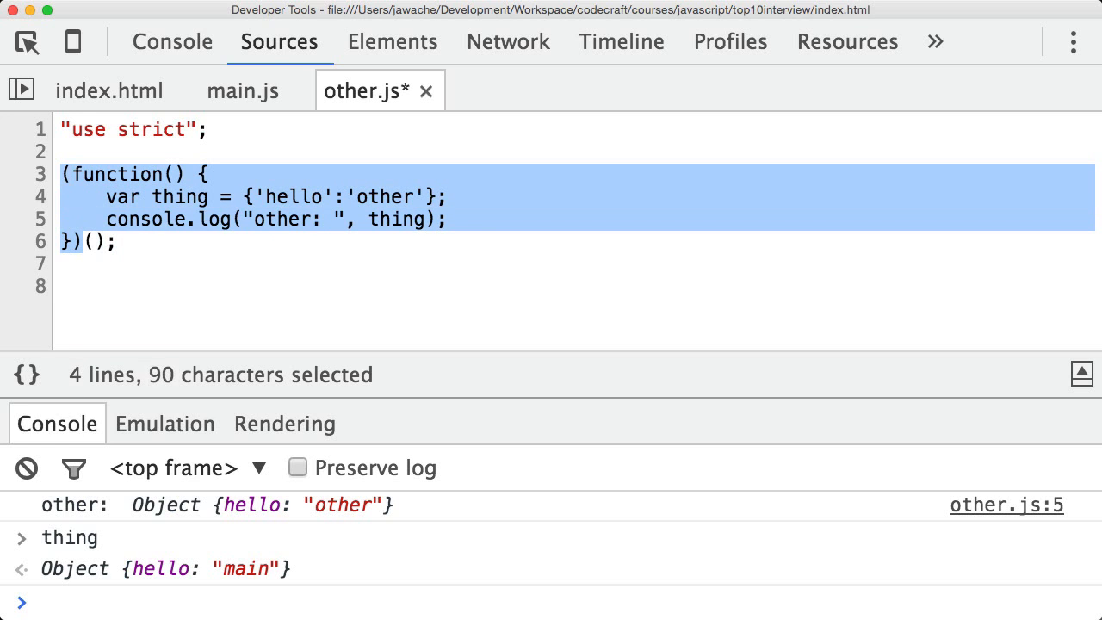
pyautogui.click(77, 241)
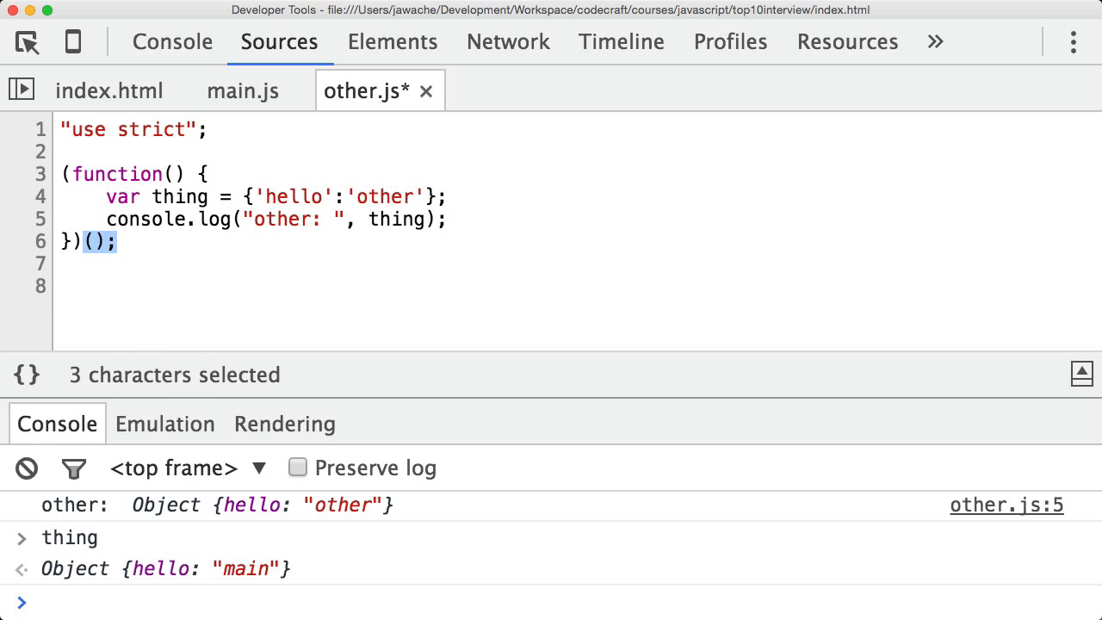
pyautogui.click(78, 242)
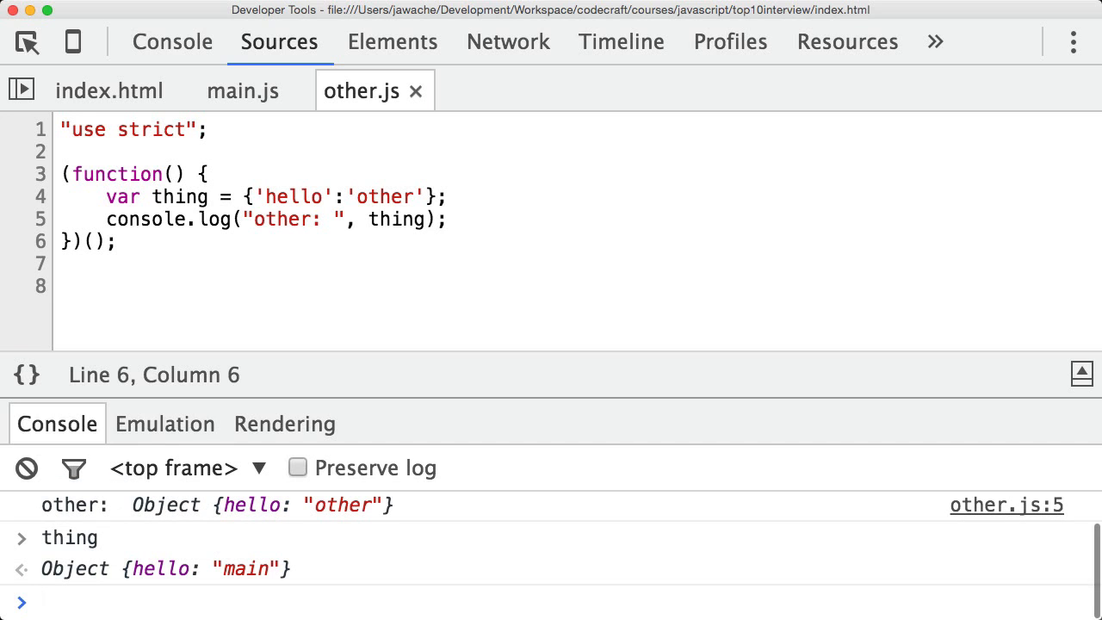
# - Glance at other.js's wrapped code, then return to main.js
pyautogui.click(243, 90)
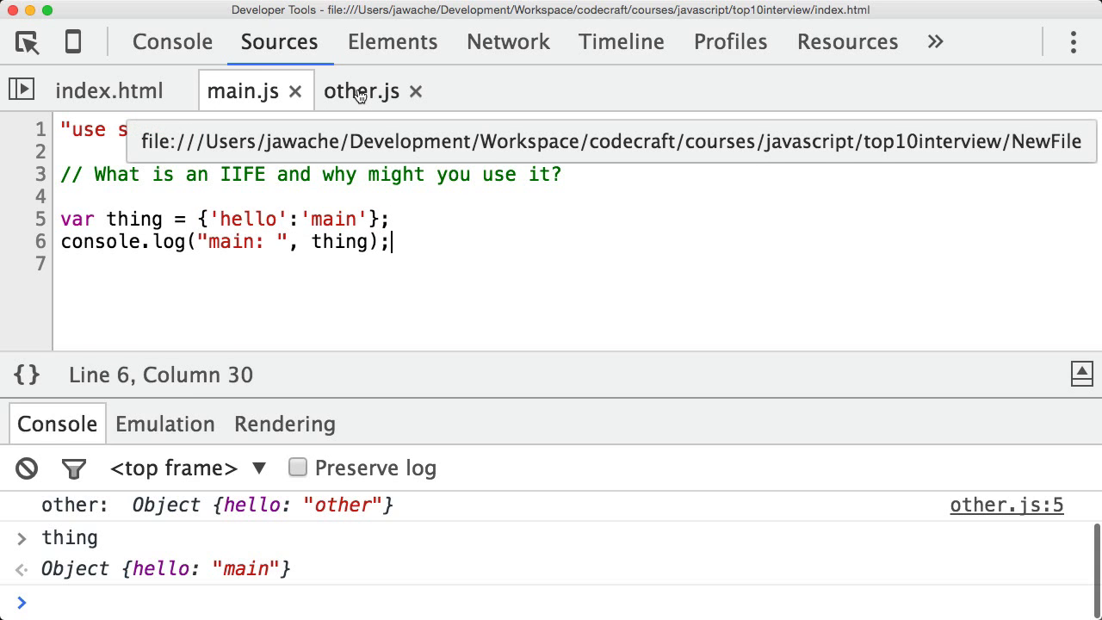
pyautogui.click(361, 90)
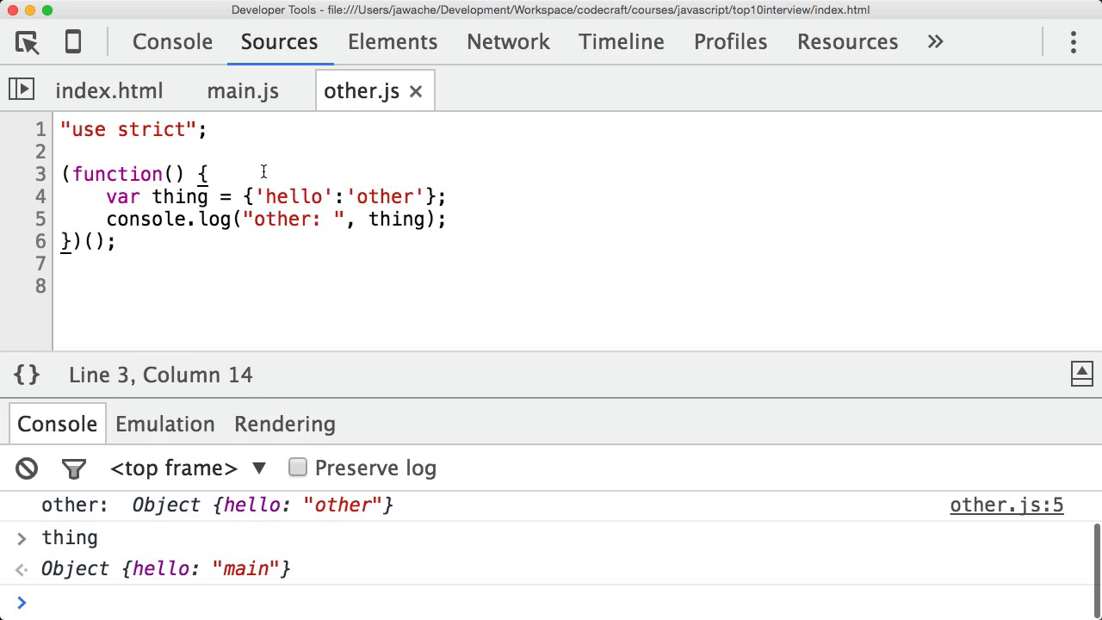
pyautogui.click(243, 90)
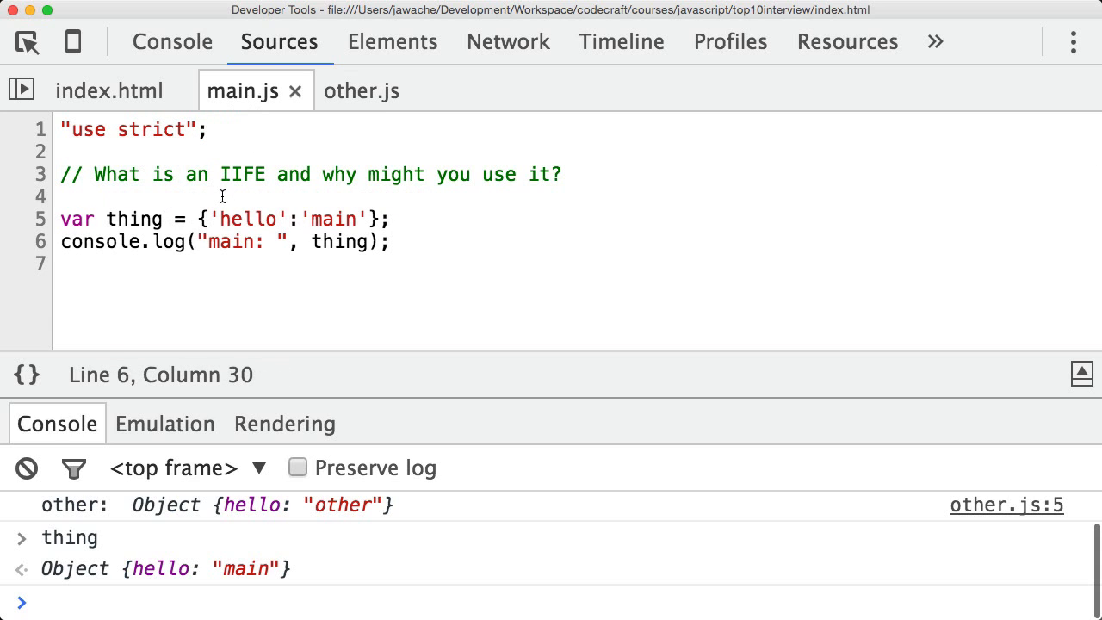
# - Wrap main.js's code in (function() { ... })();, then evaluate thing in the Console
pyautogui.write('(function() {')
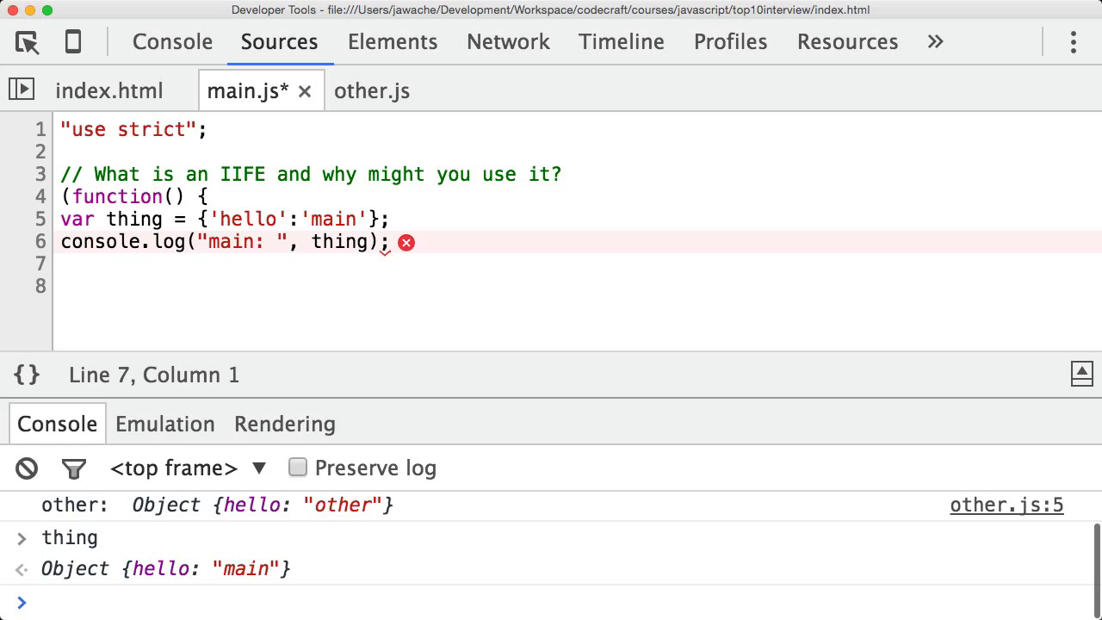
pyautogui.write('})();')
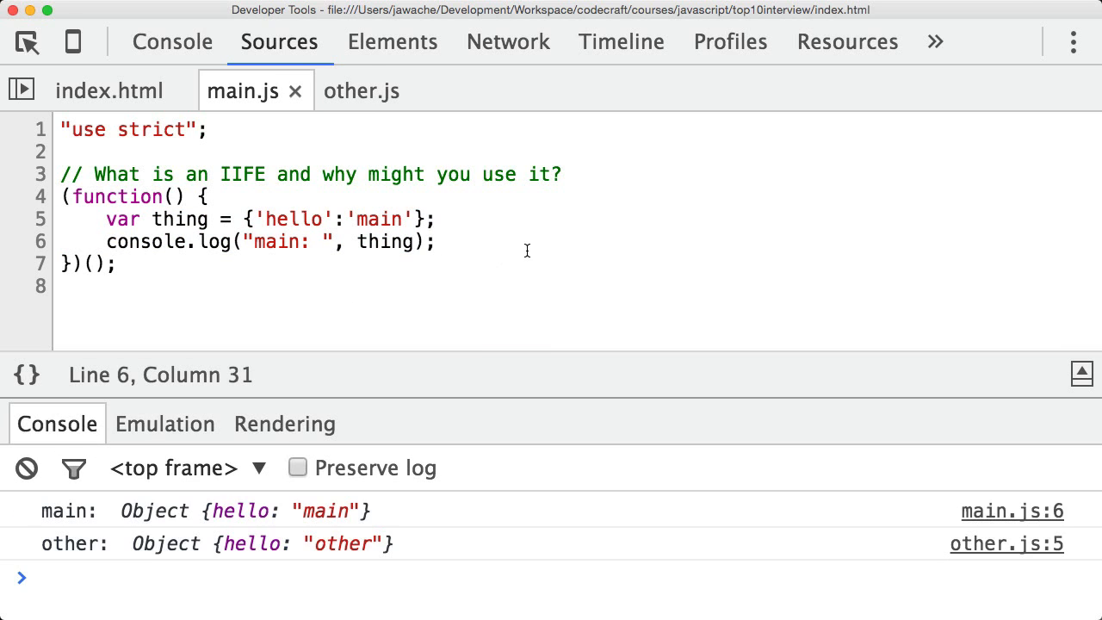
pyautogui.moveTo(1012, 511)
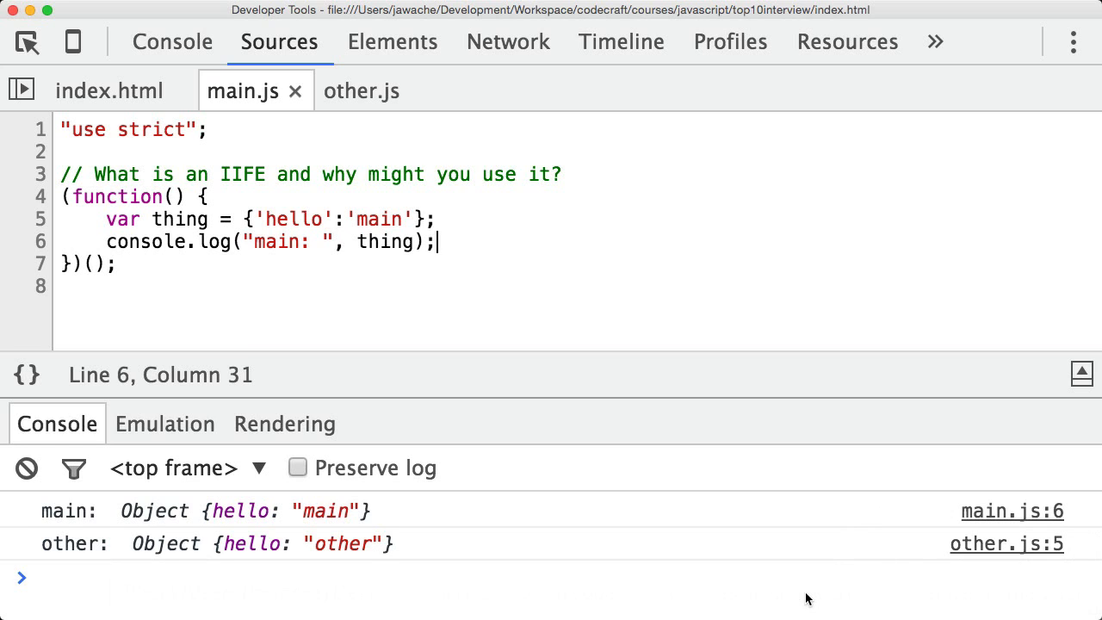
pyautogui.write('thing')
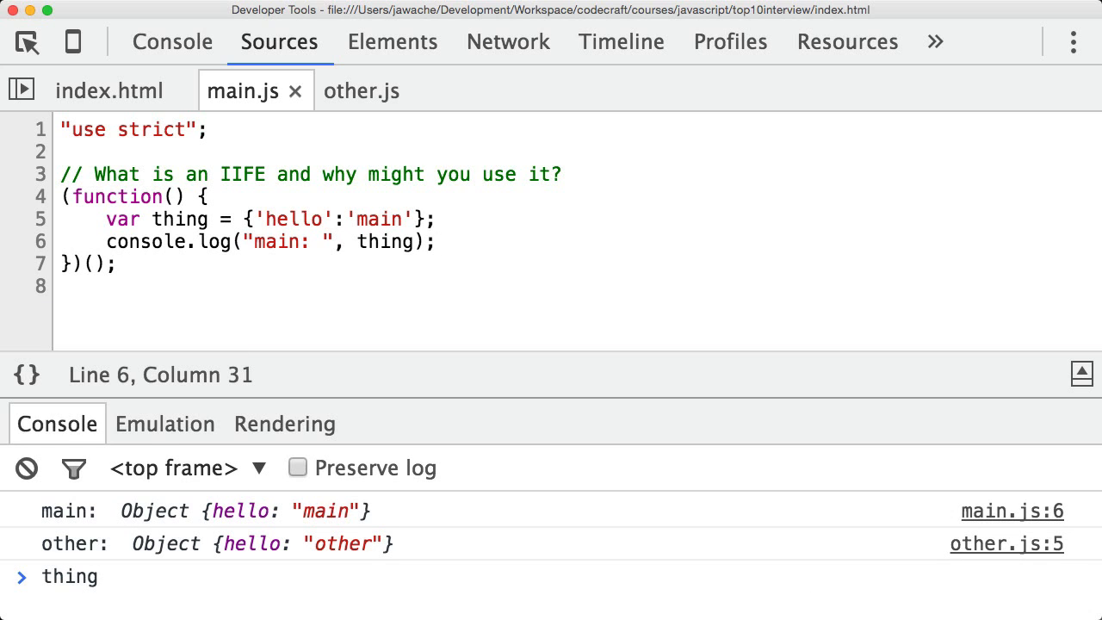